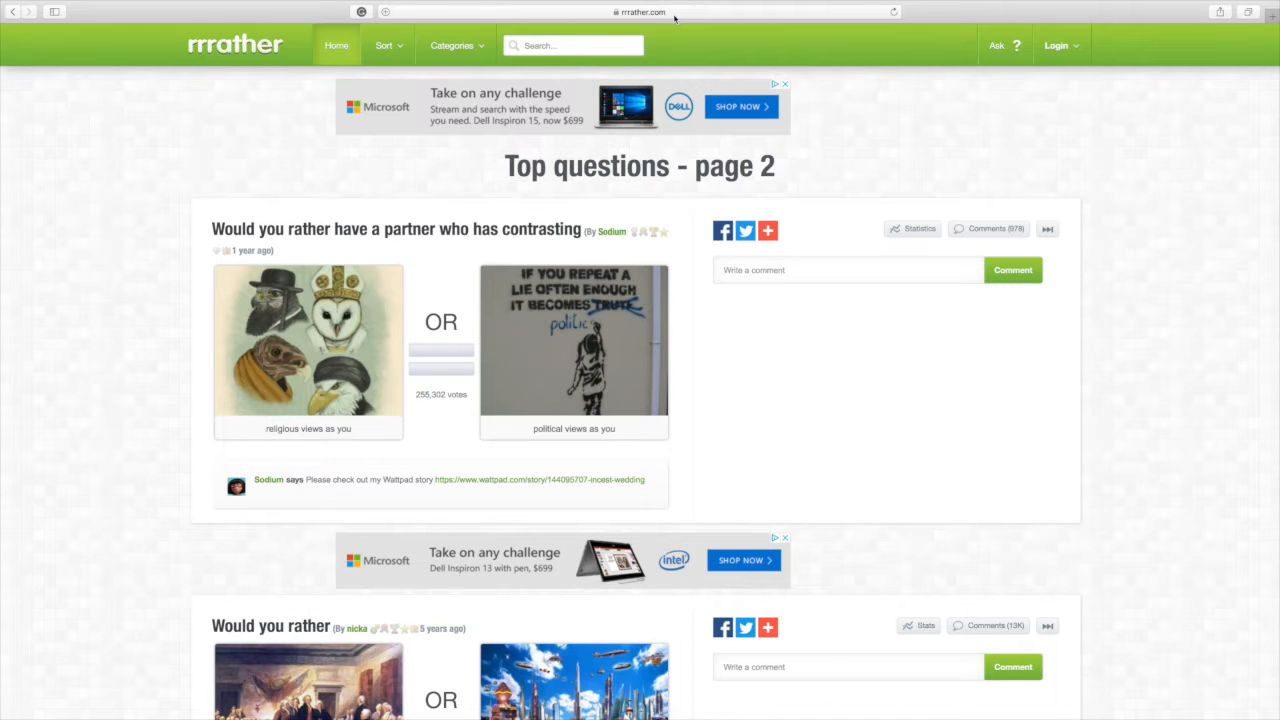
pyautogui.moveTo(672, 22)
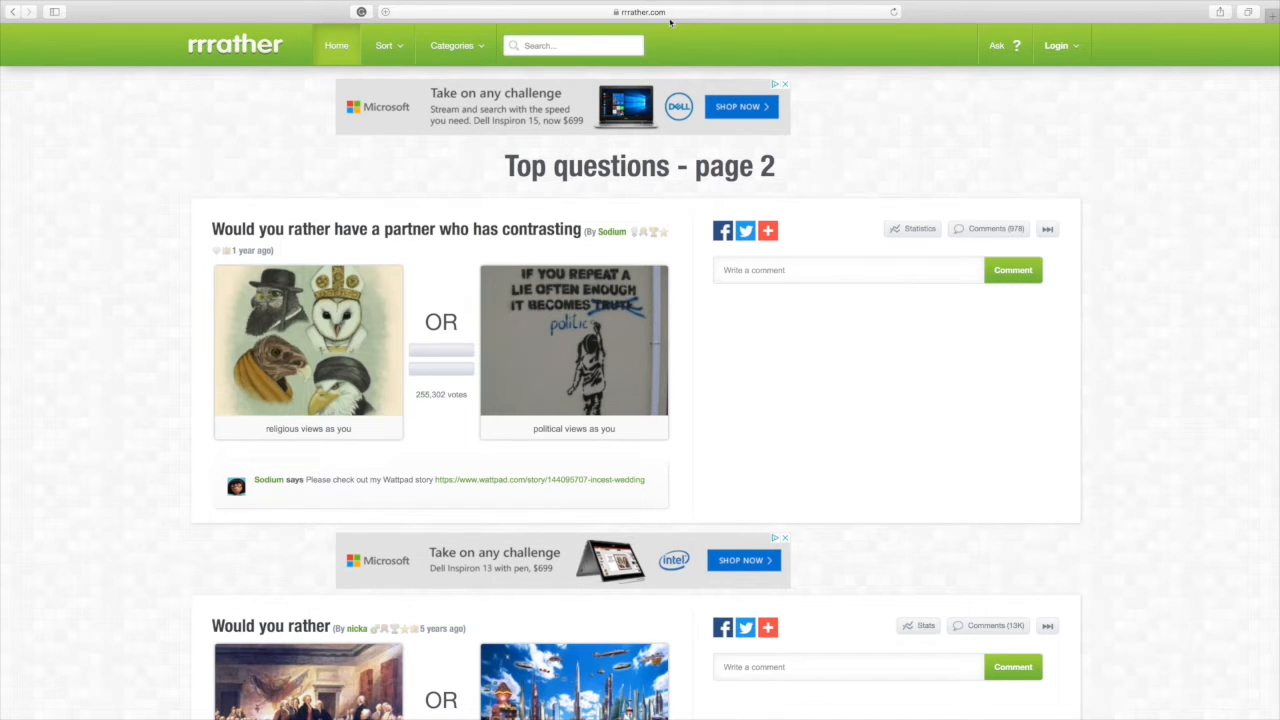
# Step: Vote 'Go way into the future' to meet your great grandchildren, revealing the results
pyautogui.scroll(-3)
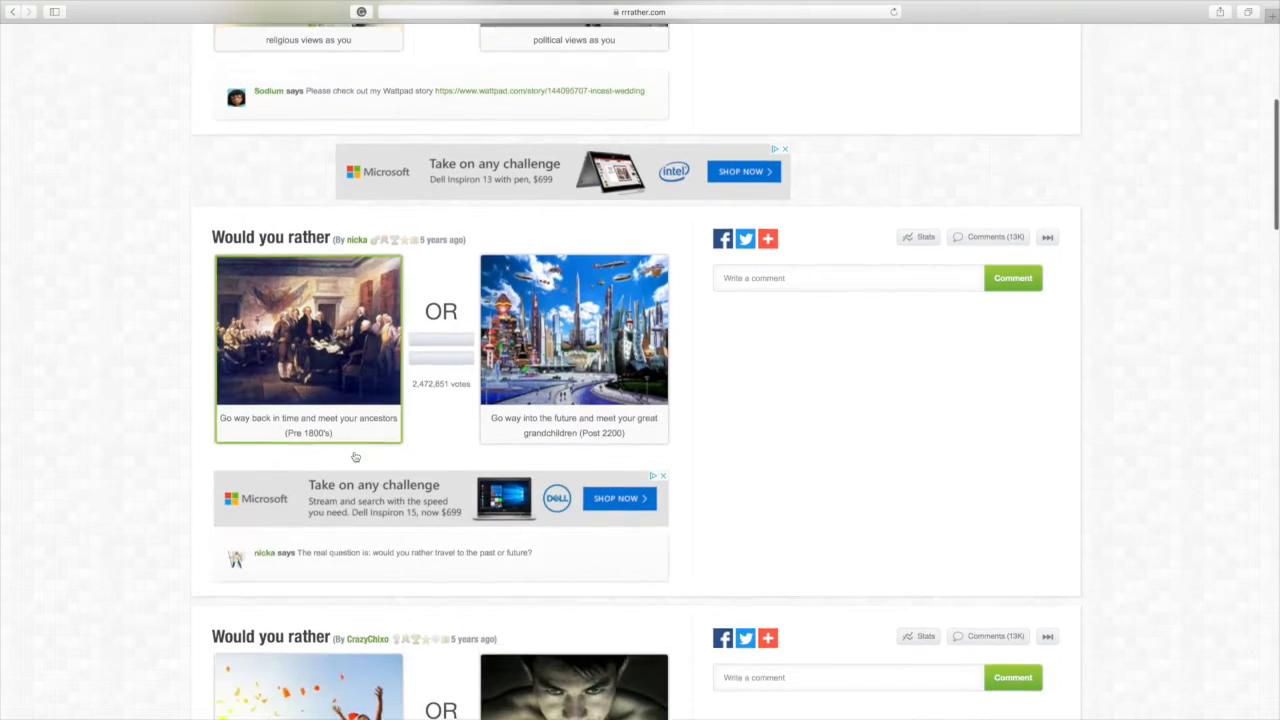
pyautogui.scroll(-3)
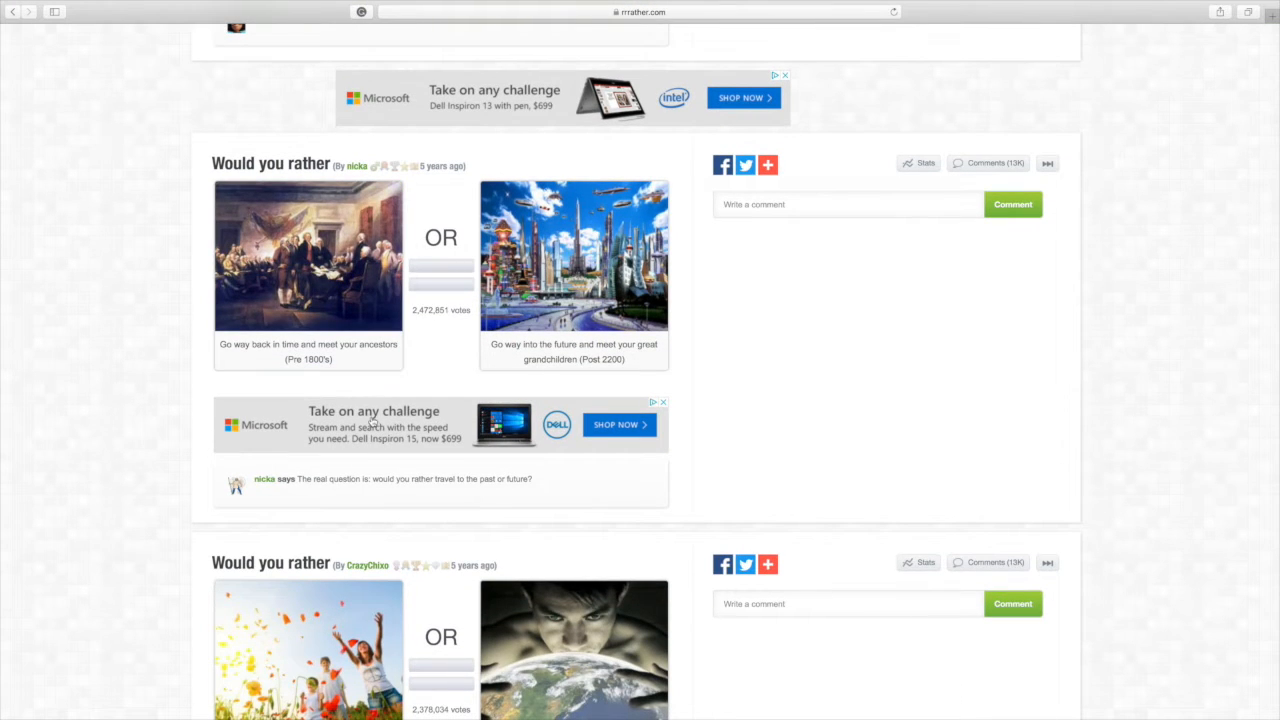
pyautogui.moveTo(324, 492)
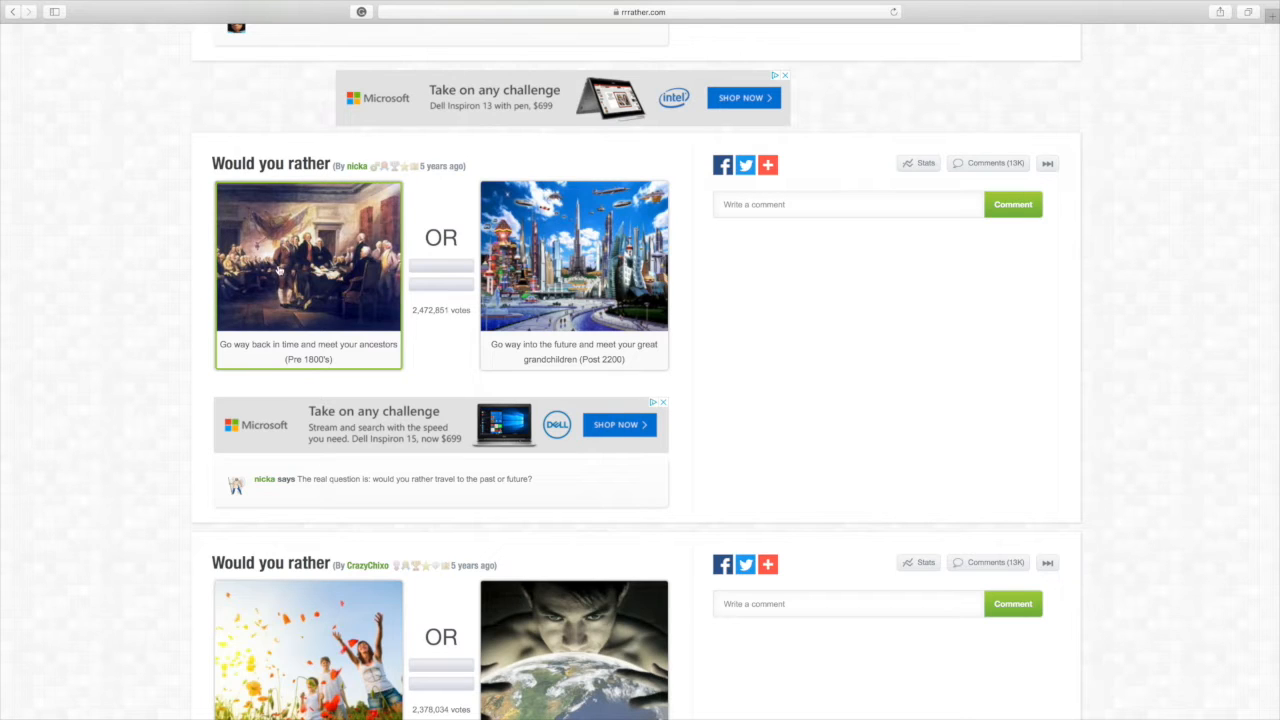
pyautogui.moveTo(348, 216)
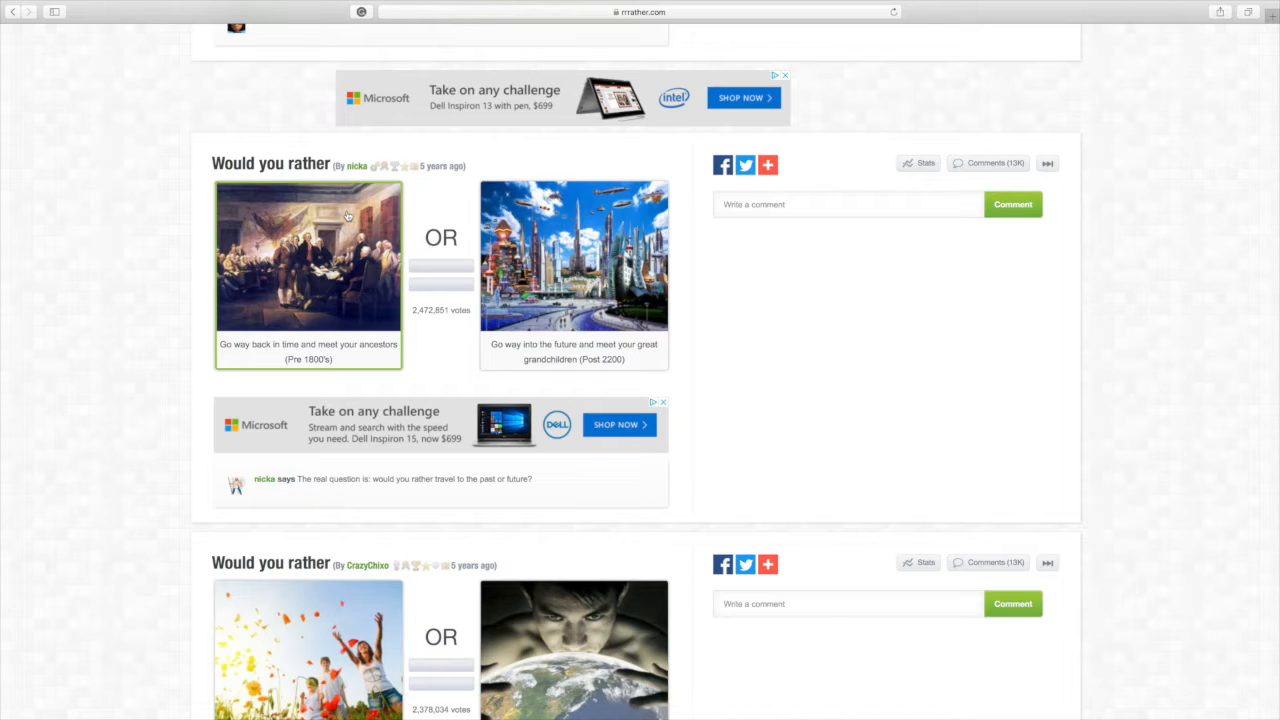
pyautogui.moveTo(298, 326)
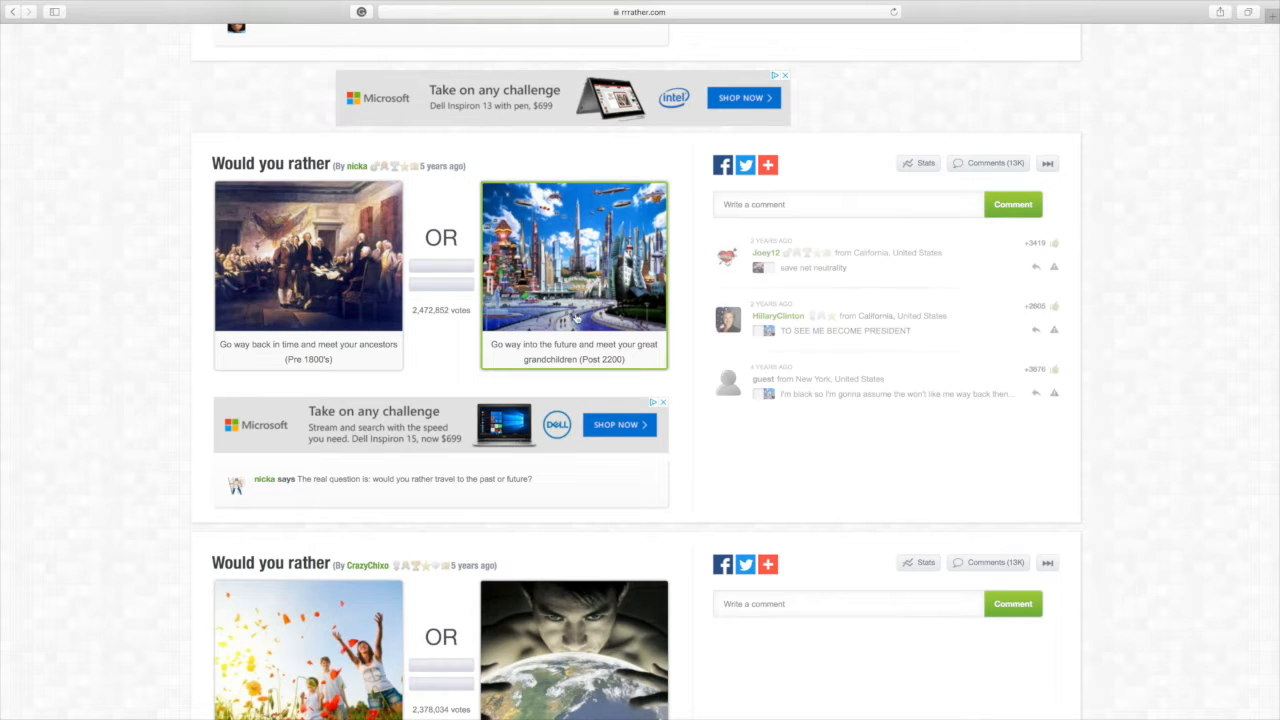
pyautogui.click(572, 270)
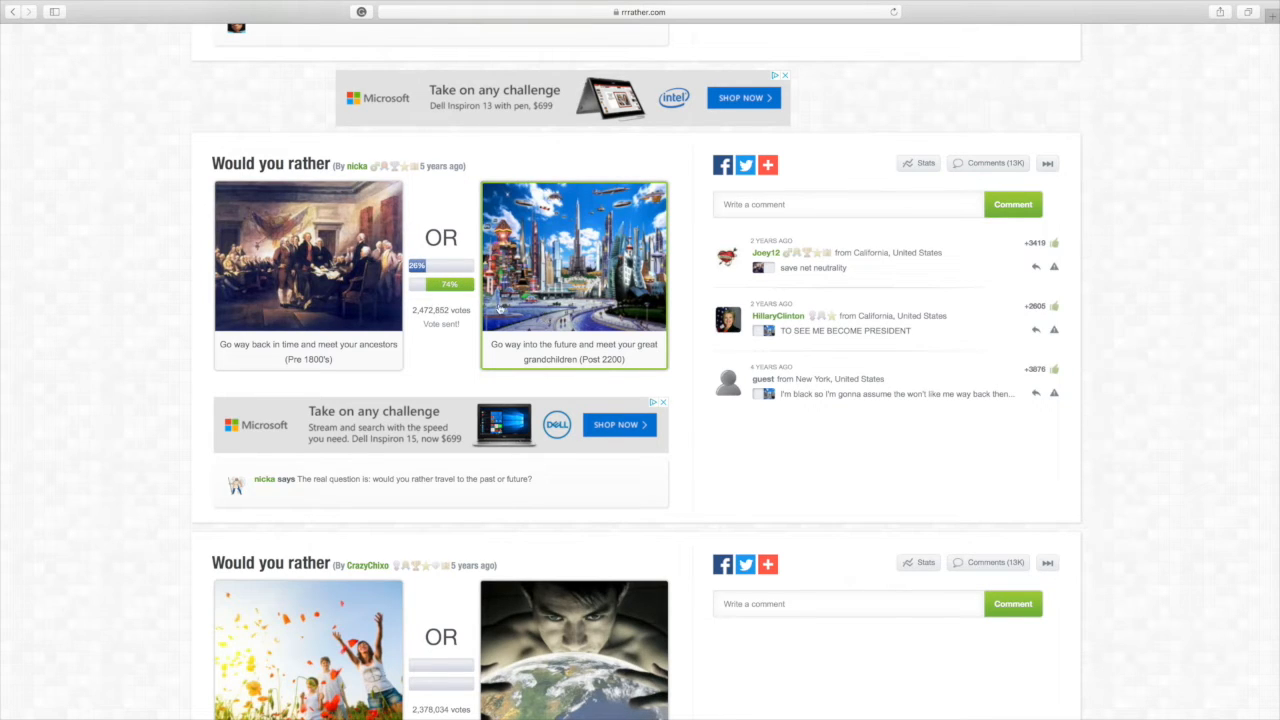
pyautogui.moveTo(356, 292)
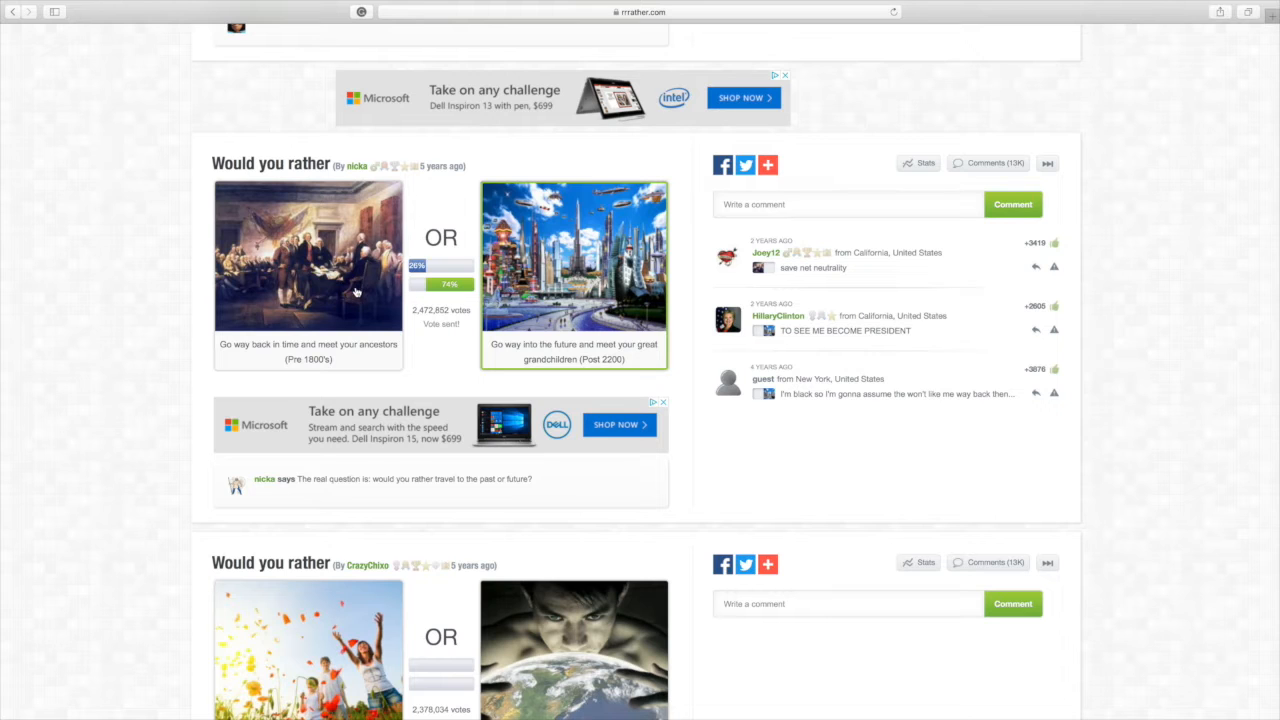
# Step: Vote for living in a world where there were no problems, revealing its split and comments
pyautogui.scroll(-3)
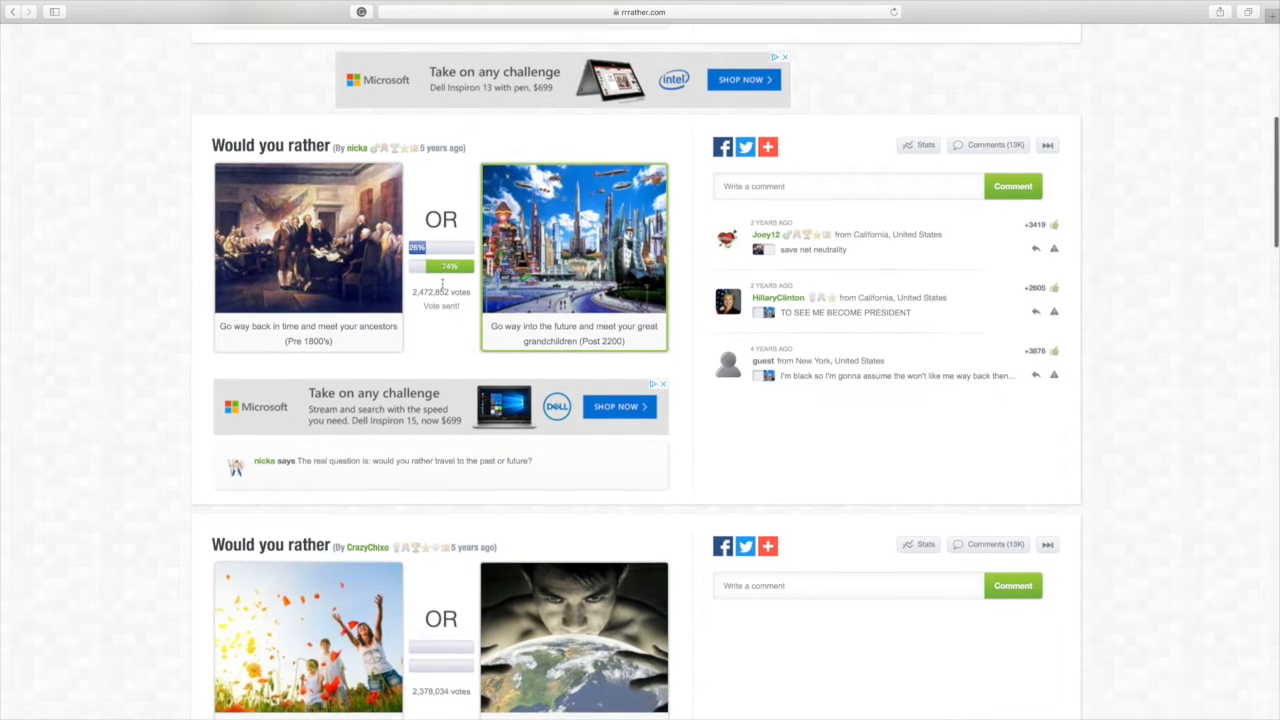
pyautogui.scroll(-3)
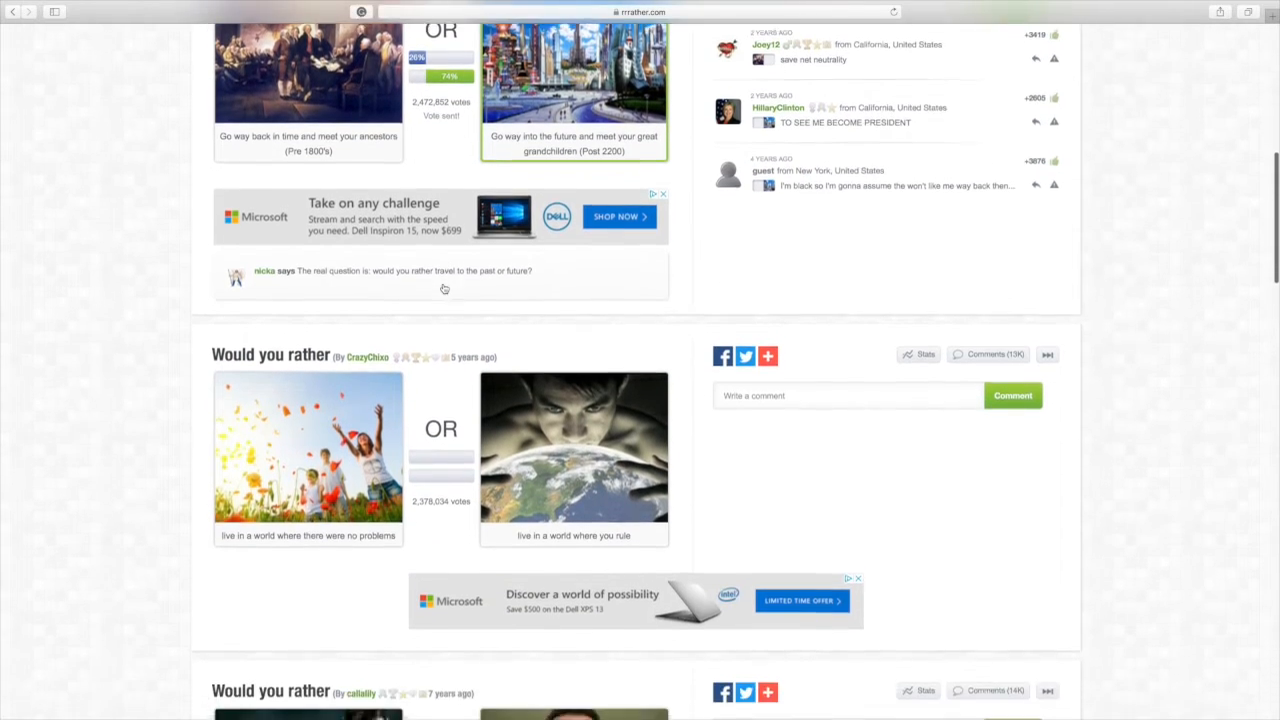
pyautogui.scroll(-3)
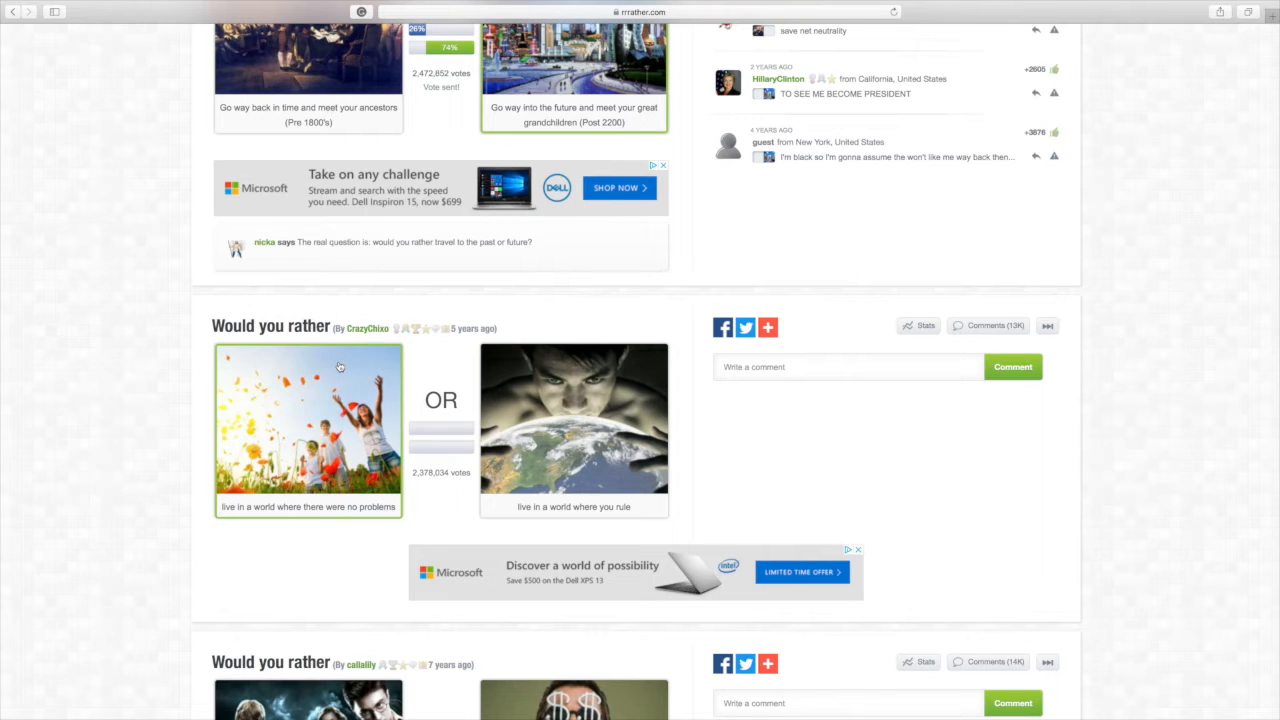
pyautogui.moveTo(392, 420)
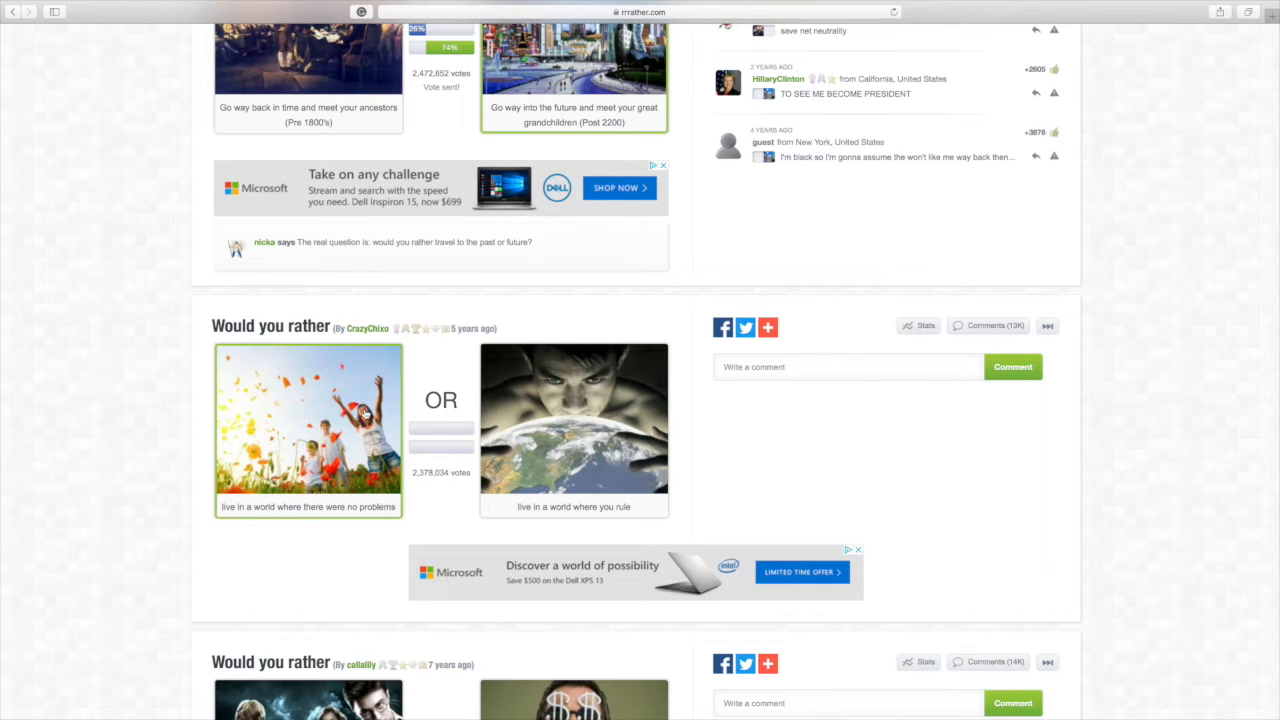
pyautogui.click(308, 430)
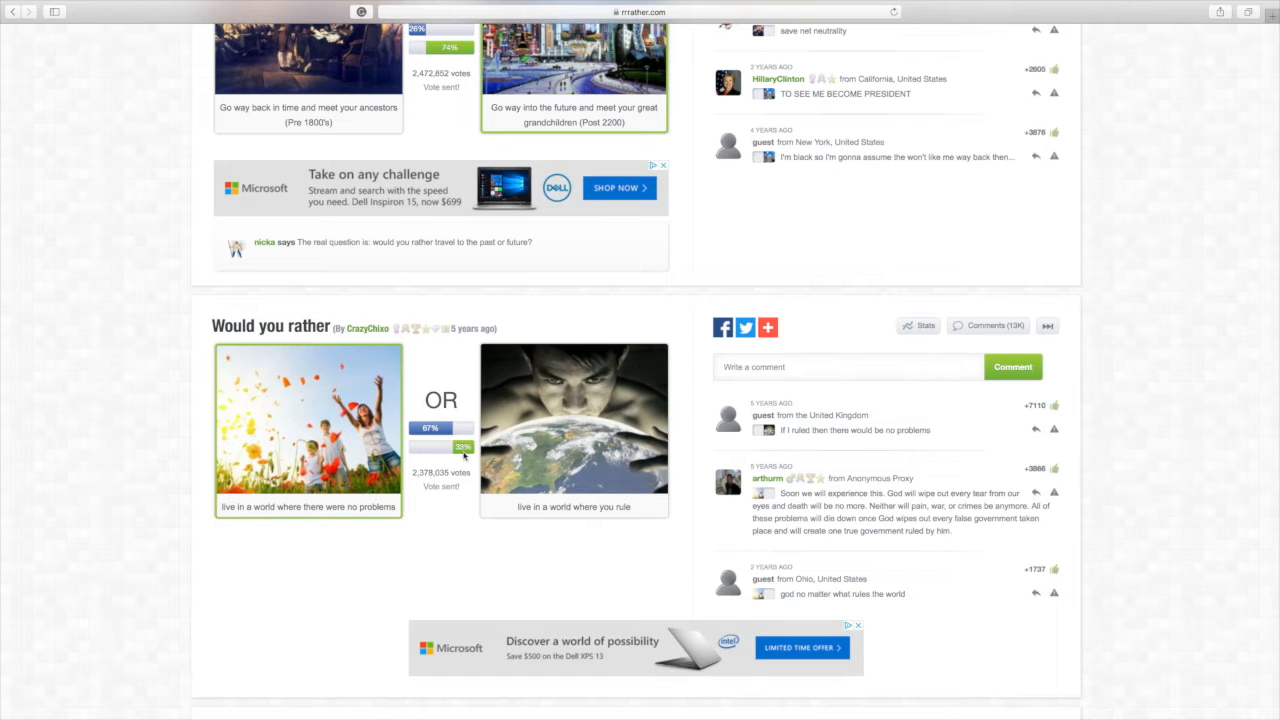
pyautogui.scroll(-3)
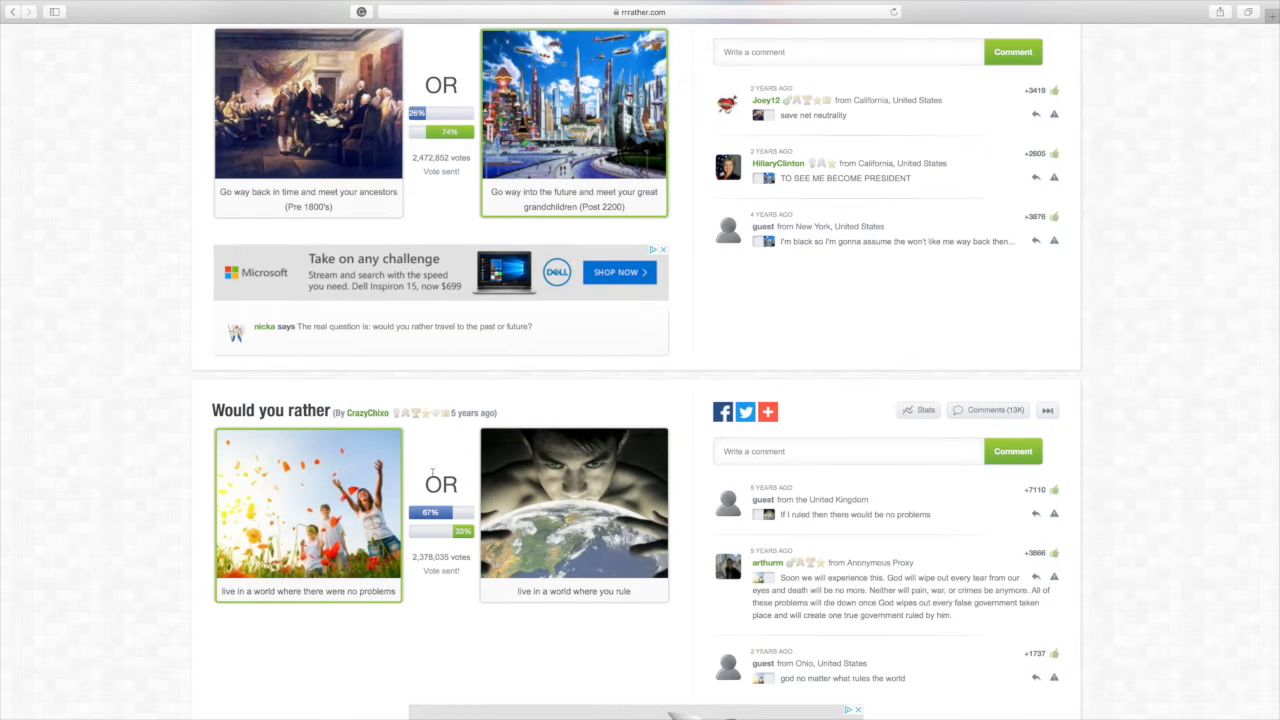
pyautogui.scroll(-3)
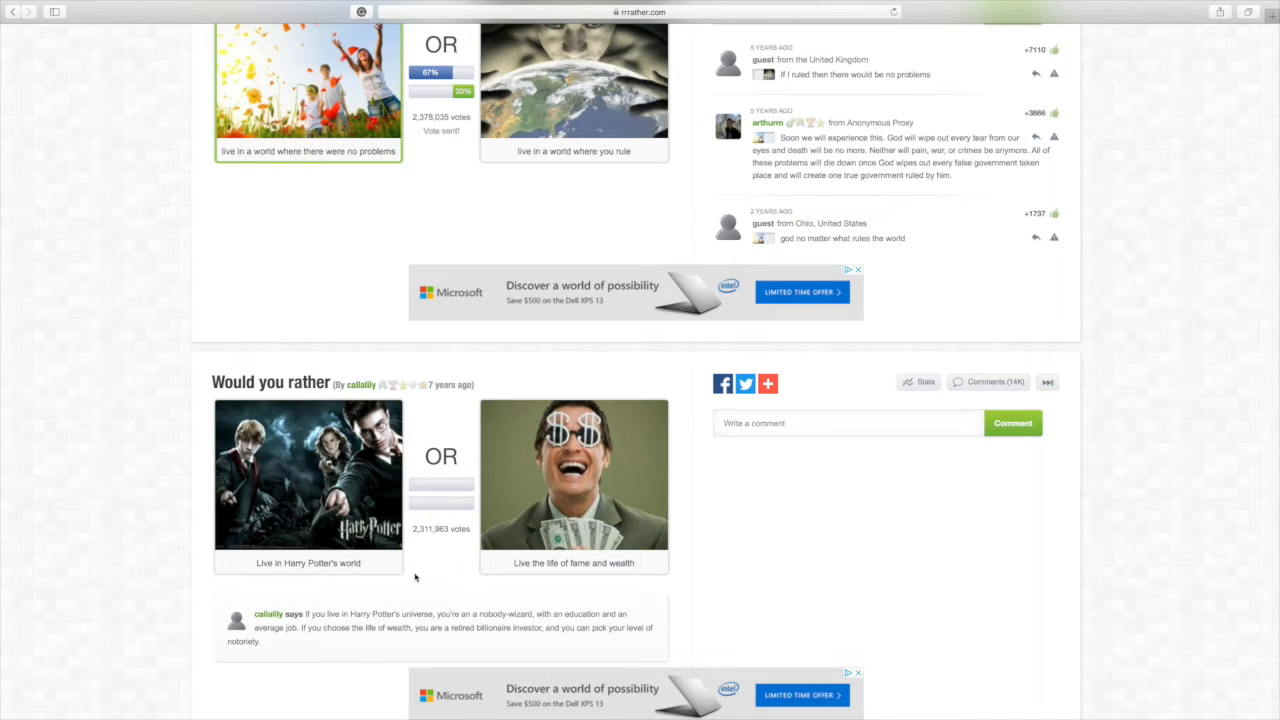
# Step: Vote 'Live the life of fame and wealth' on the Harry Potter question, revealing its results
pyautogui.click(572, 486)
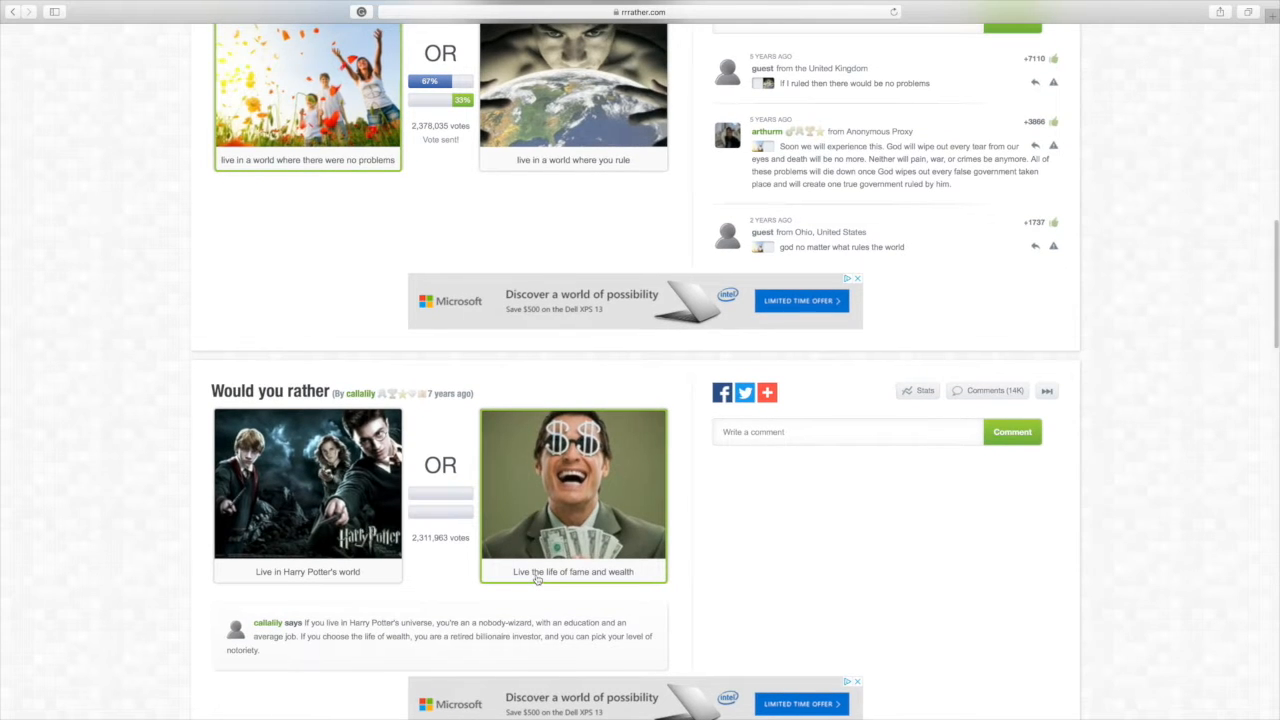
pyautogui.scroll(-3)
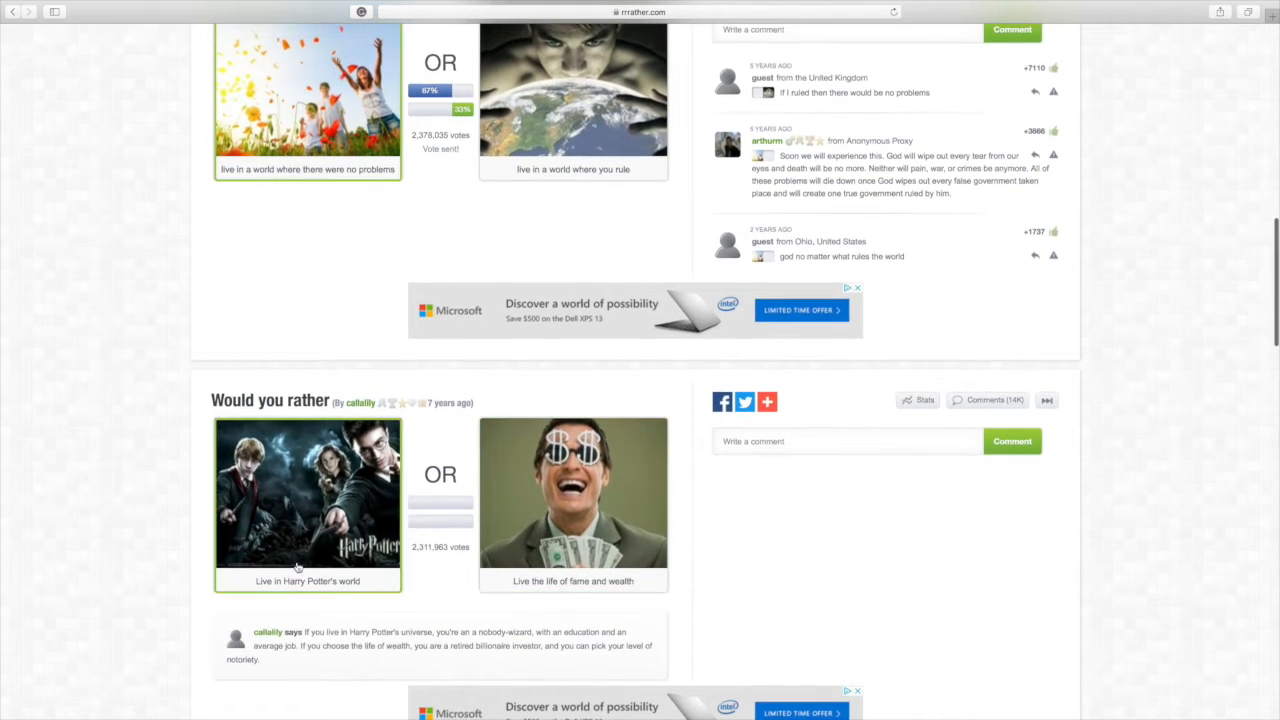
pyautogui.scroll(-3)
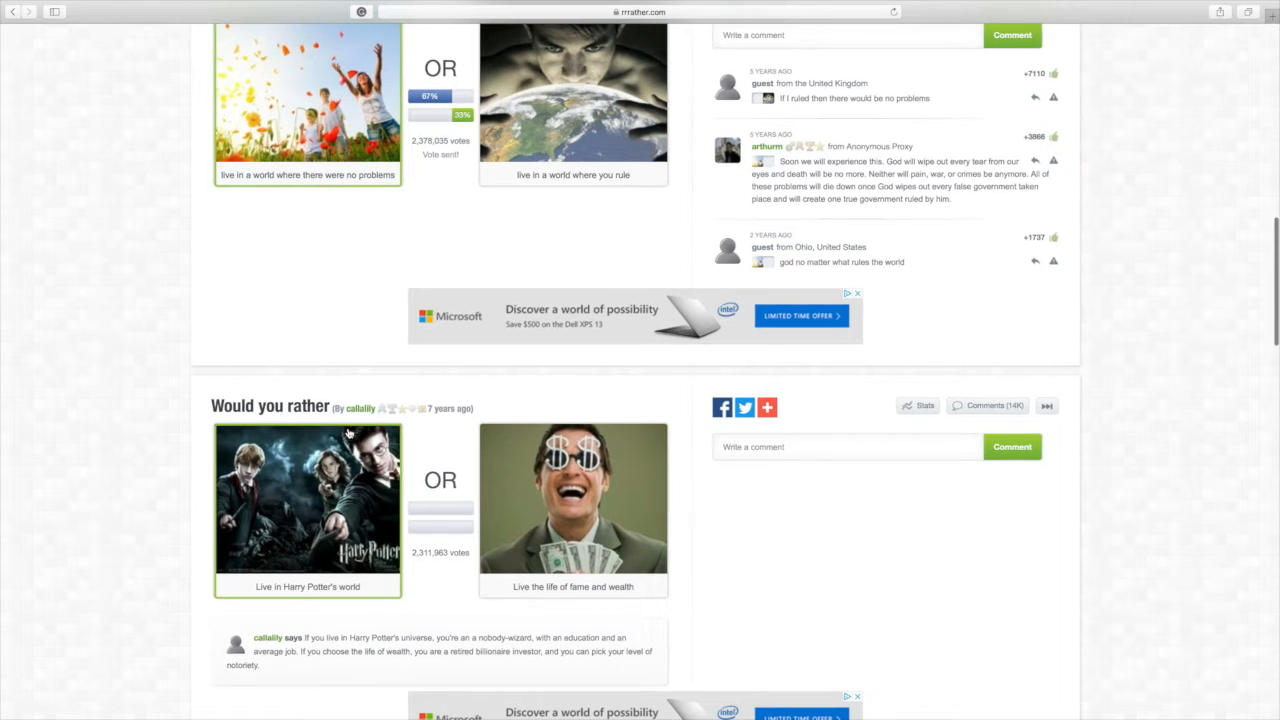
pyautogui.scroll(-3)
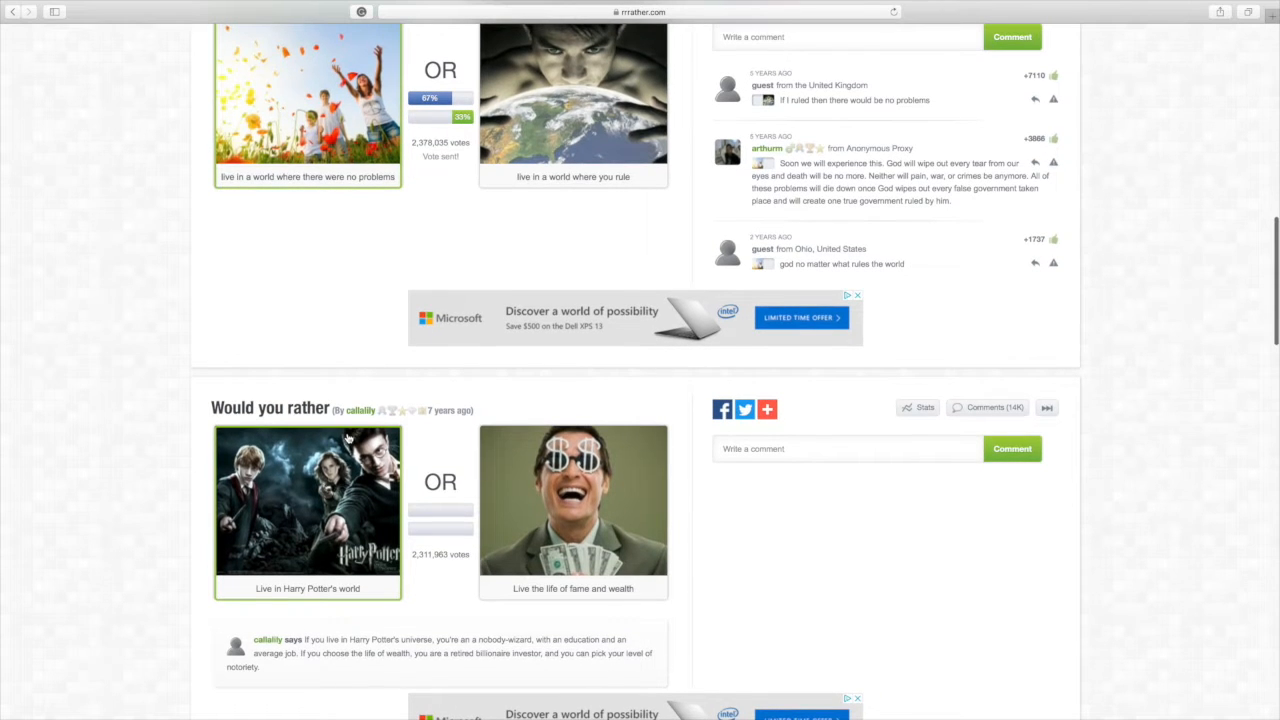
pyautogui.scroll(-3)
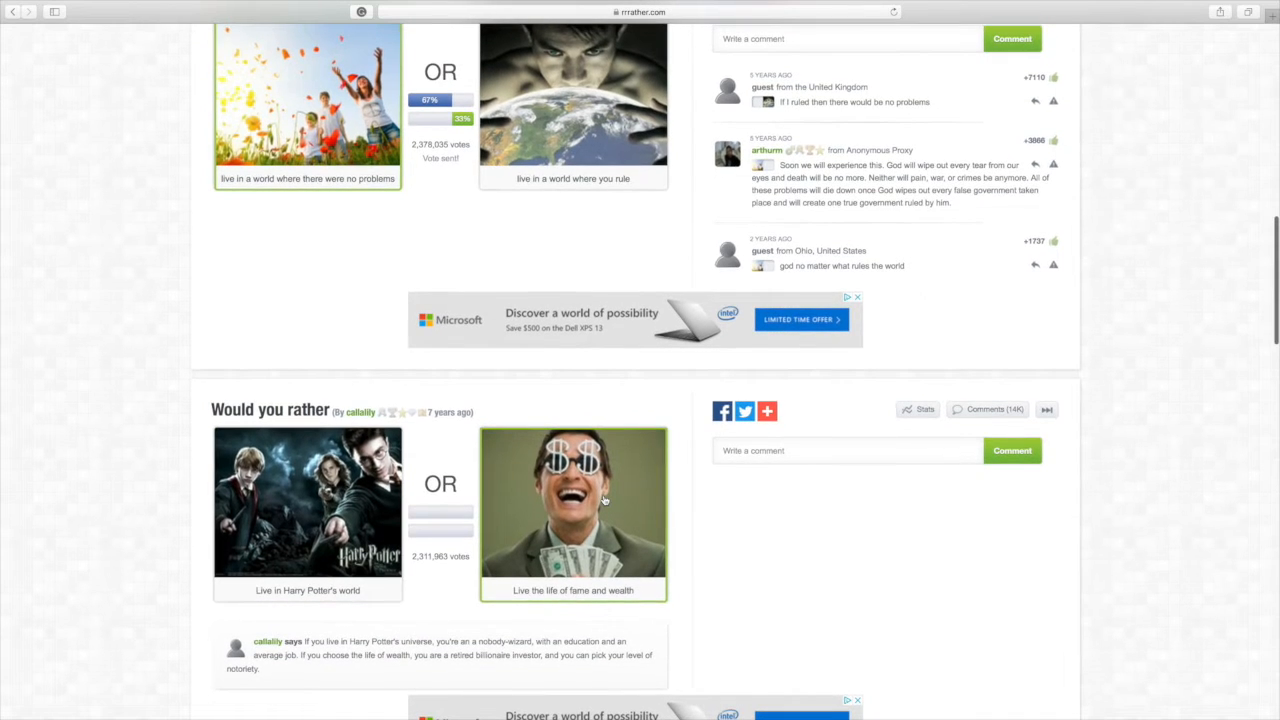
pyautogui.click(572, 504)
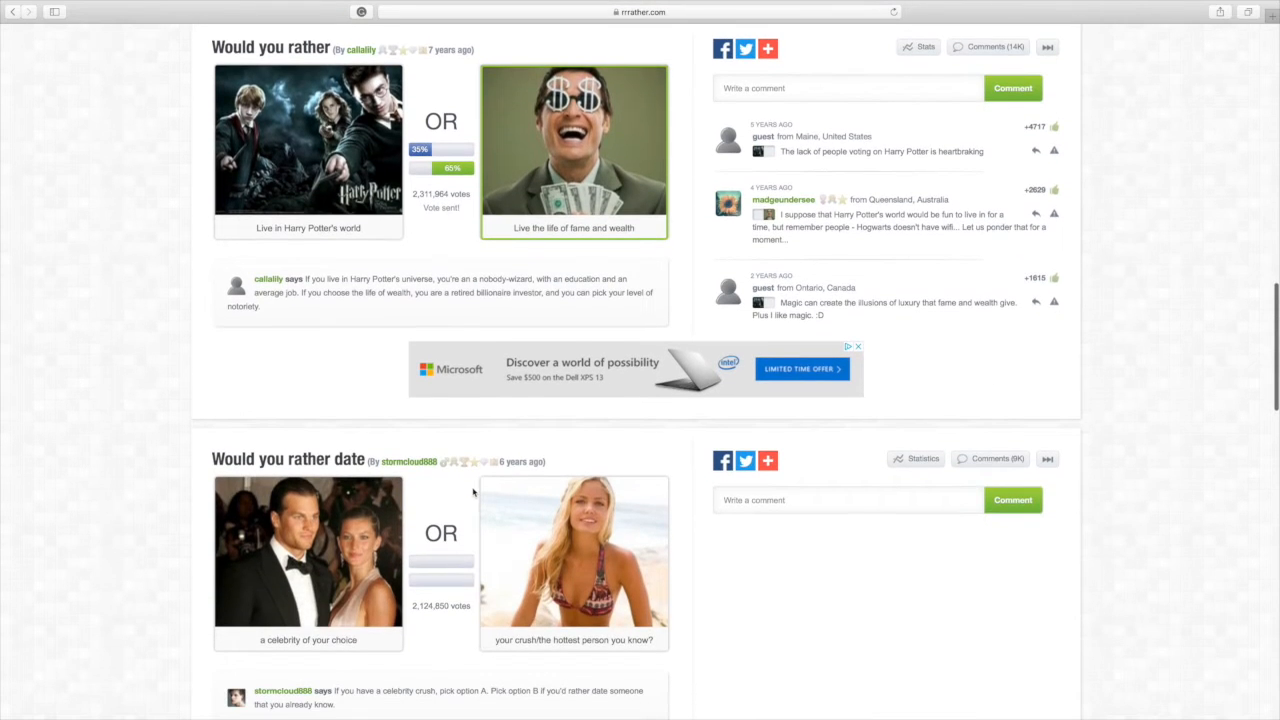
# Step: Vote for dating your crush or the hottest person you know, revealing the results
pyautogui.scroll(-3)
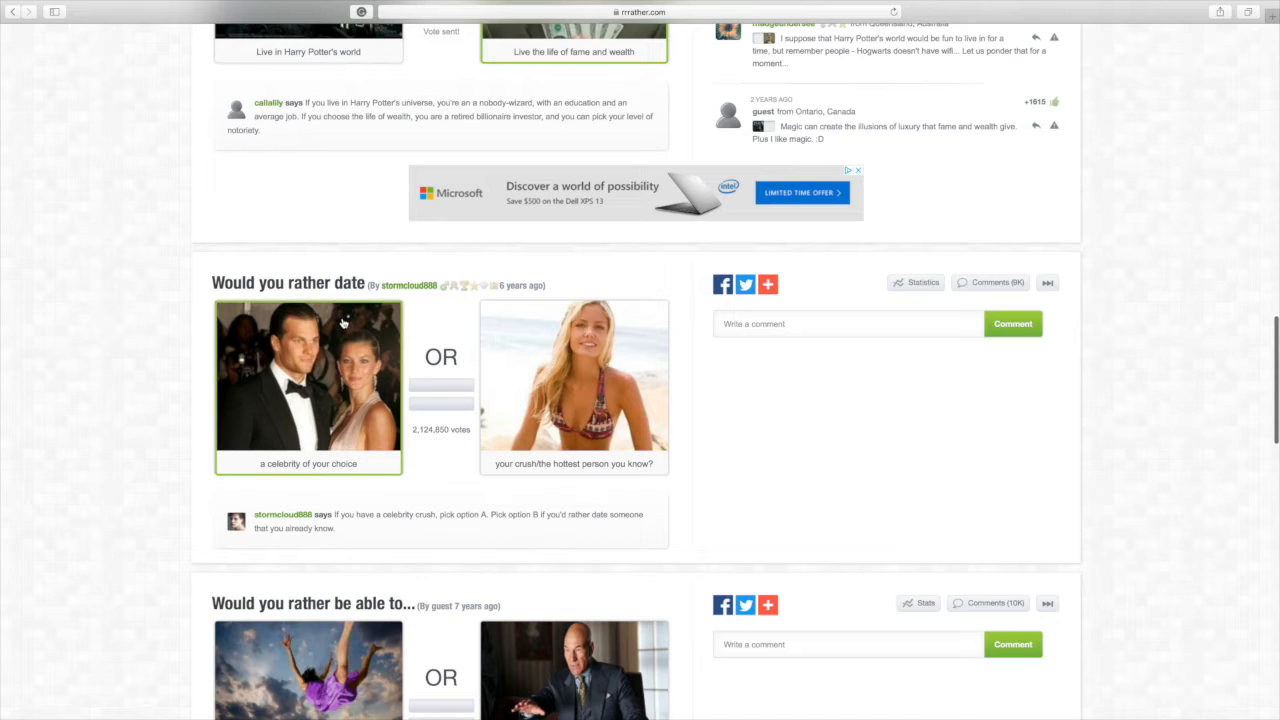
pyautogui.moveTo(356, 290)
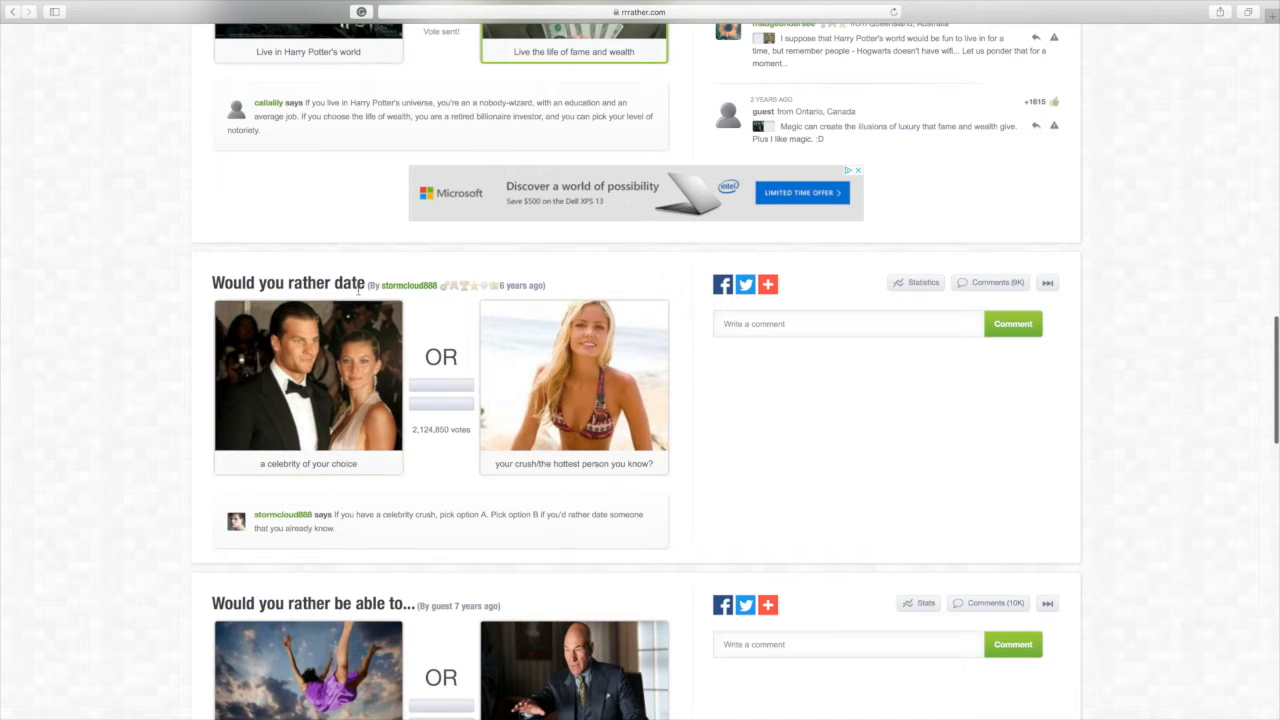
pyautogui.click(308, 384)
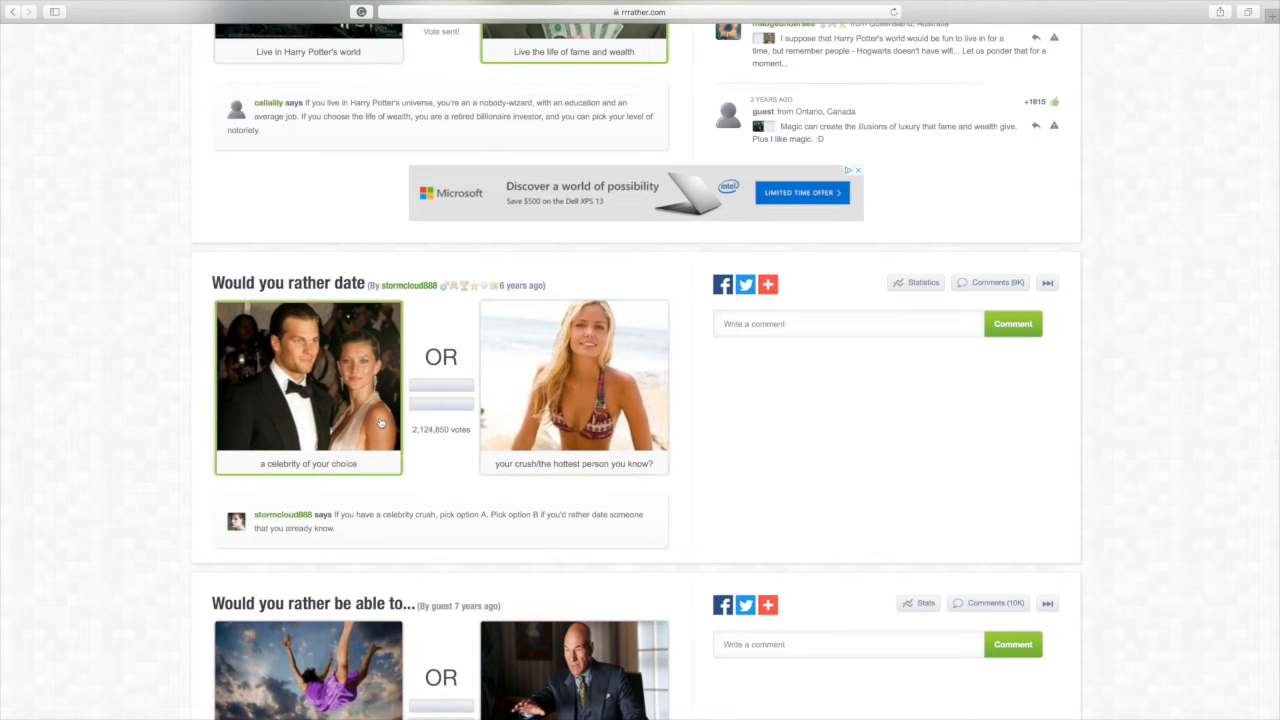
pyautogui.moveTo(256, 396)
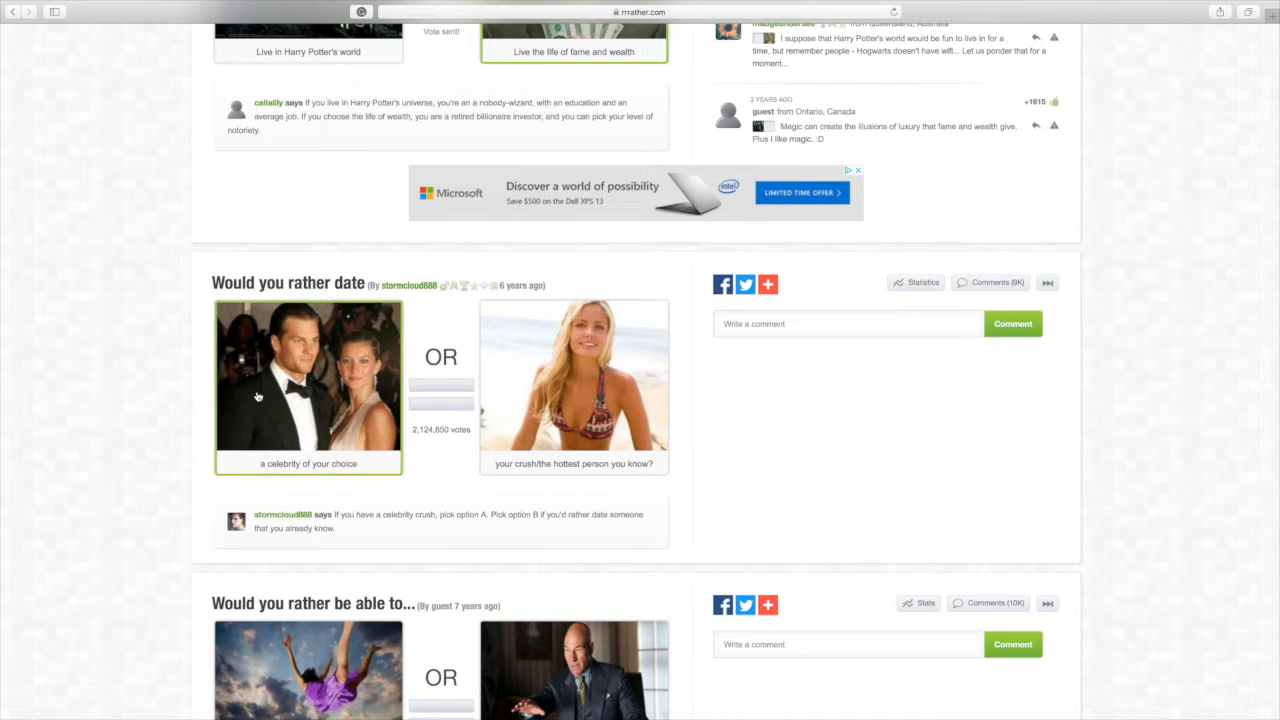
pyautogui.moveTo(278, 392)
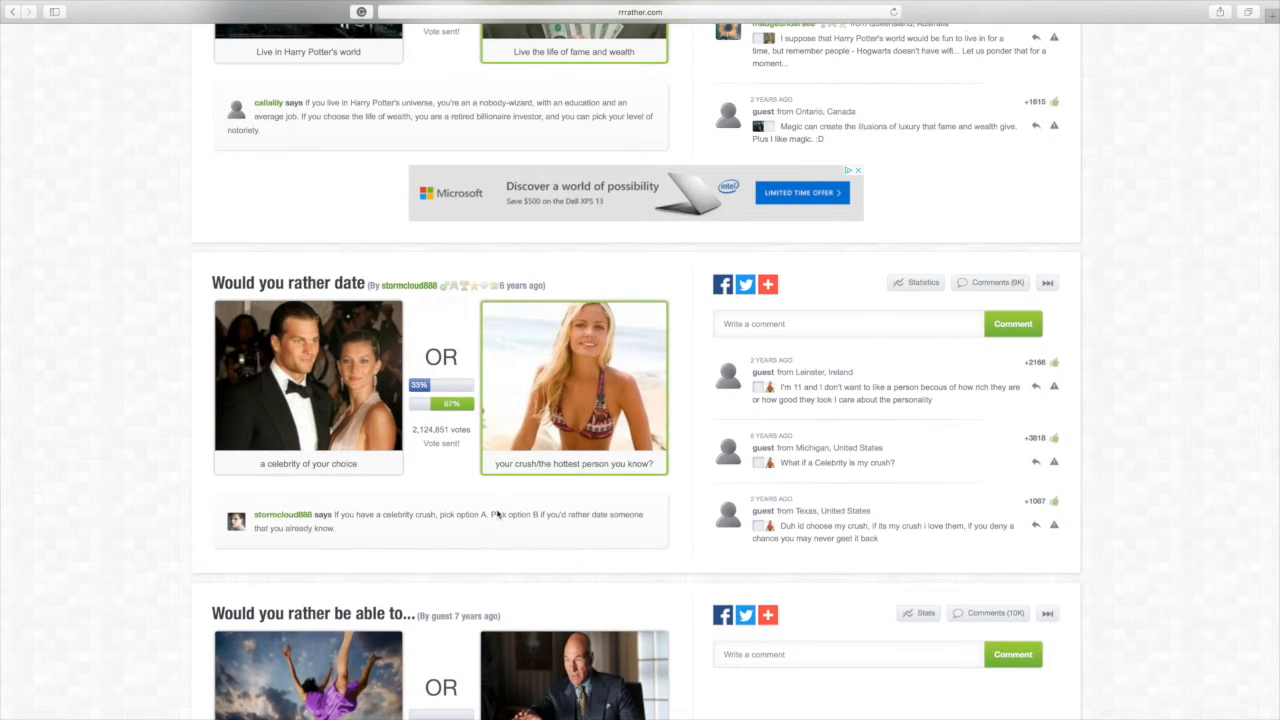
pyautogui.scroll(-3)
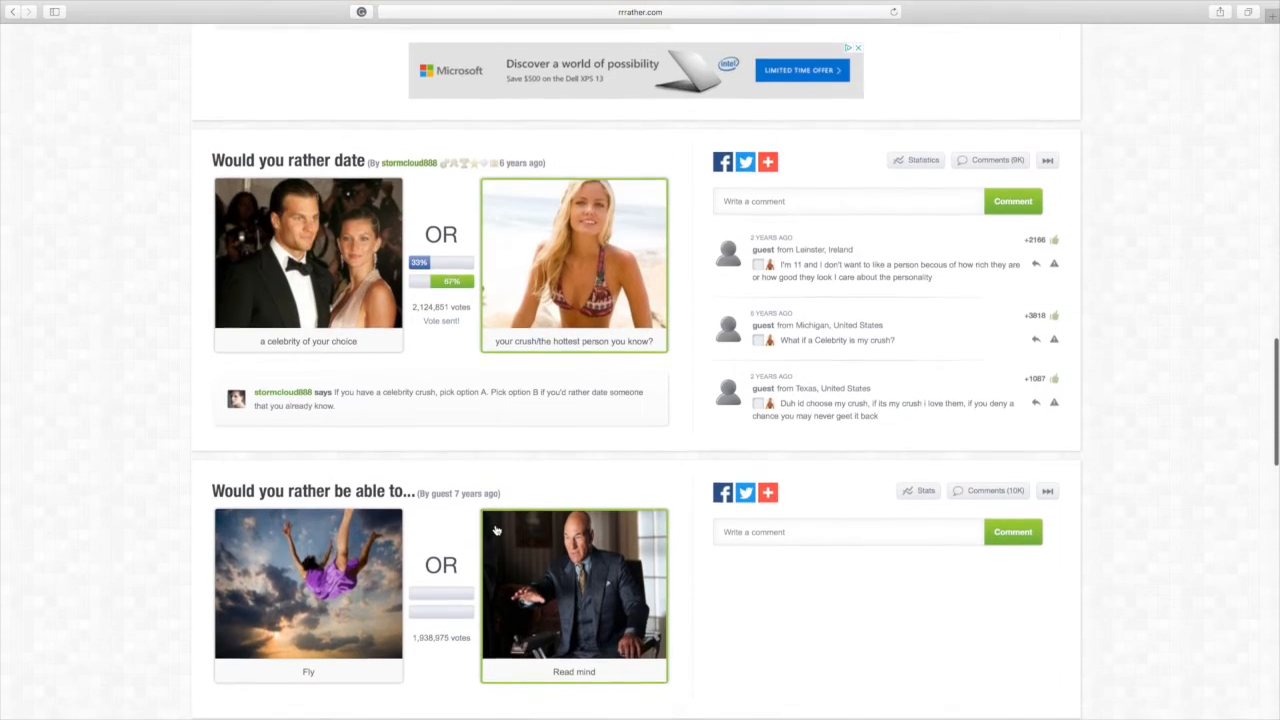
pyautogui.scroll(-3)
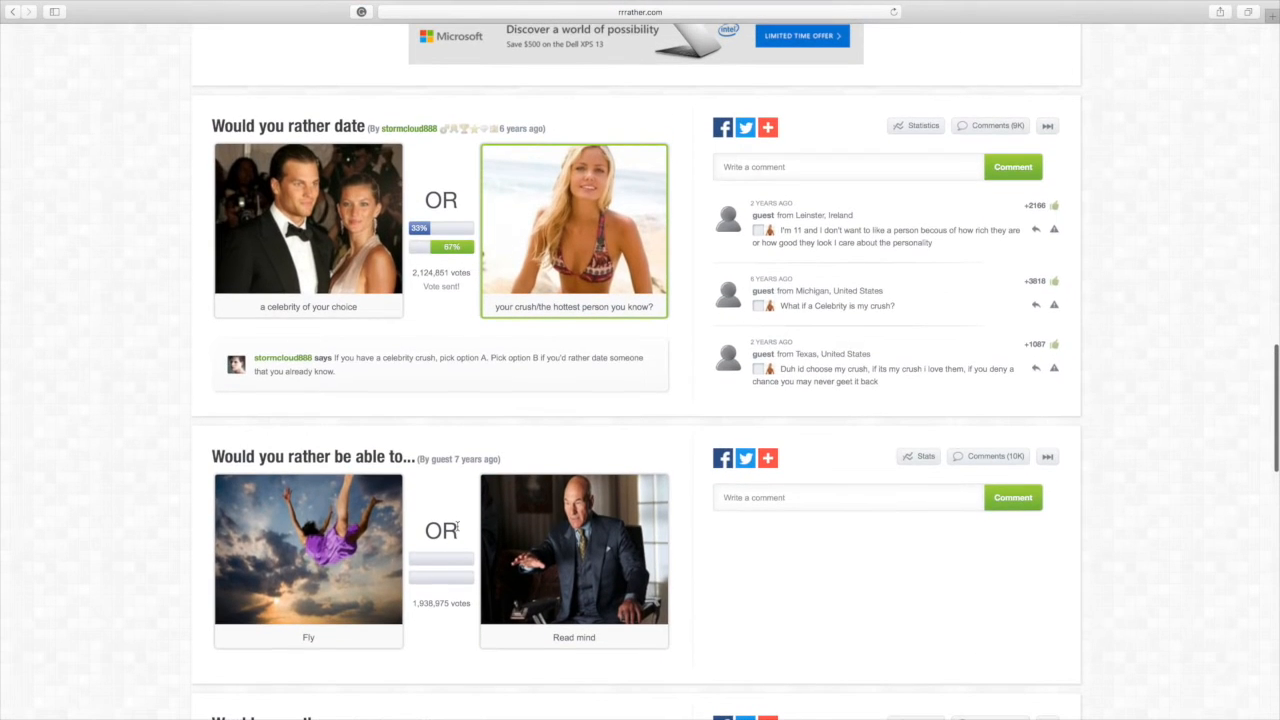
# Step: Vote 'Fly' on the superpower question, revealing its split and comments
pyautogui.click(308, 550)
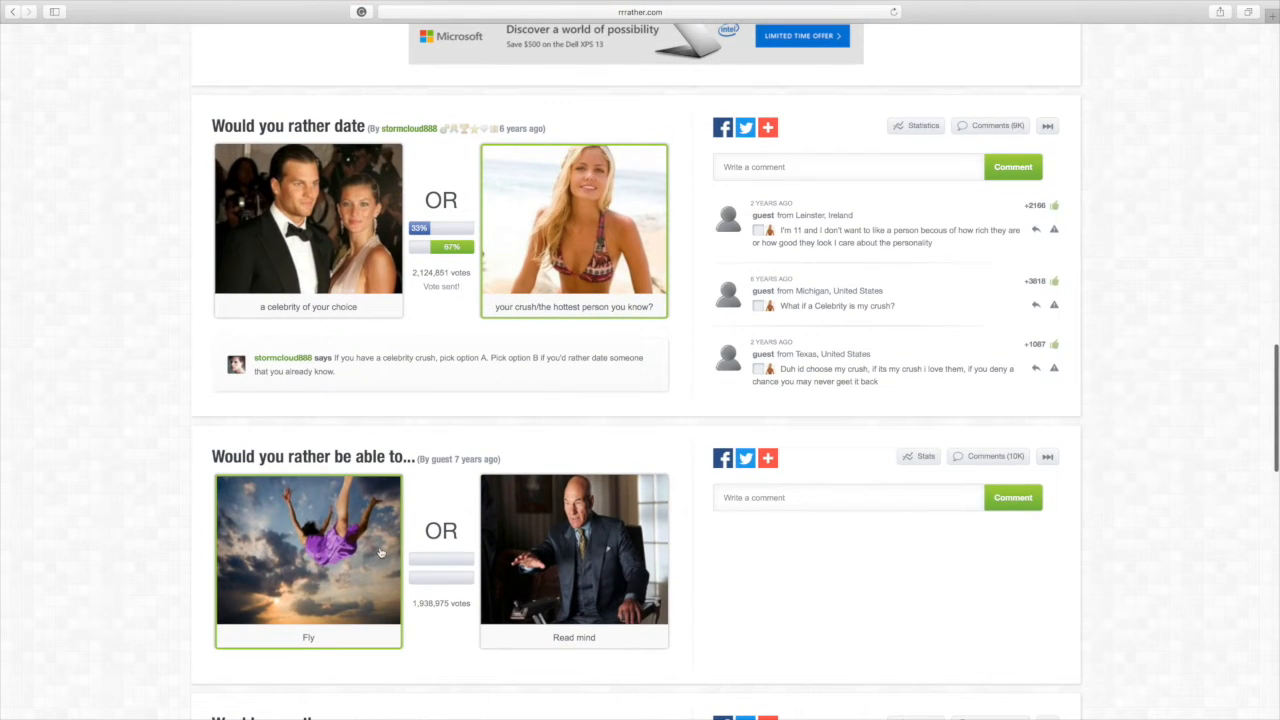
pyautogui.click(572, 550)
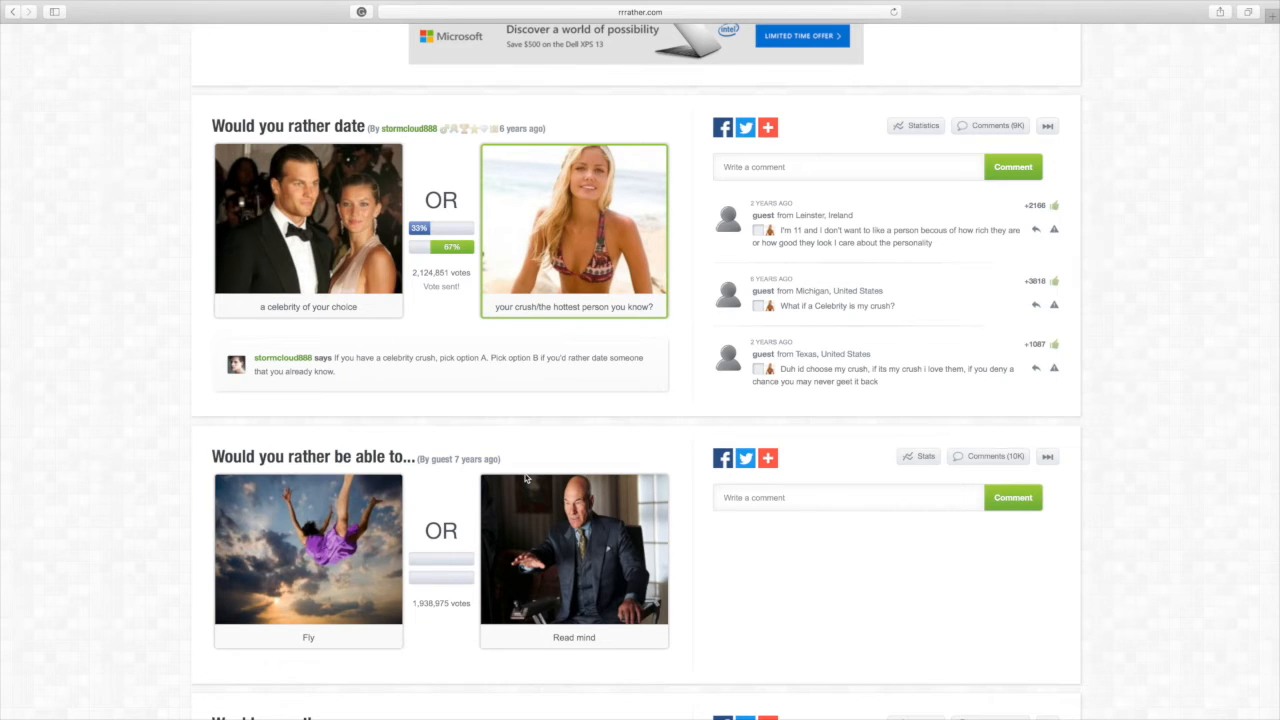
pyautogui.click(308, 548)
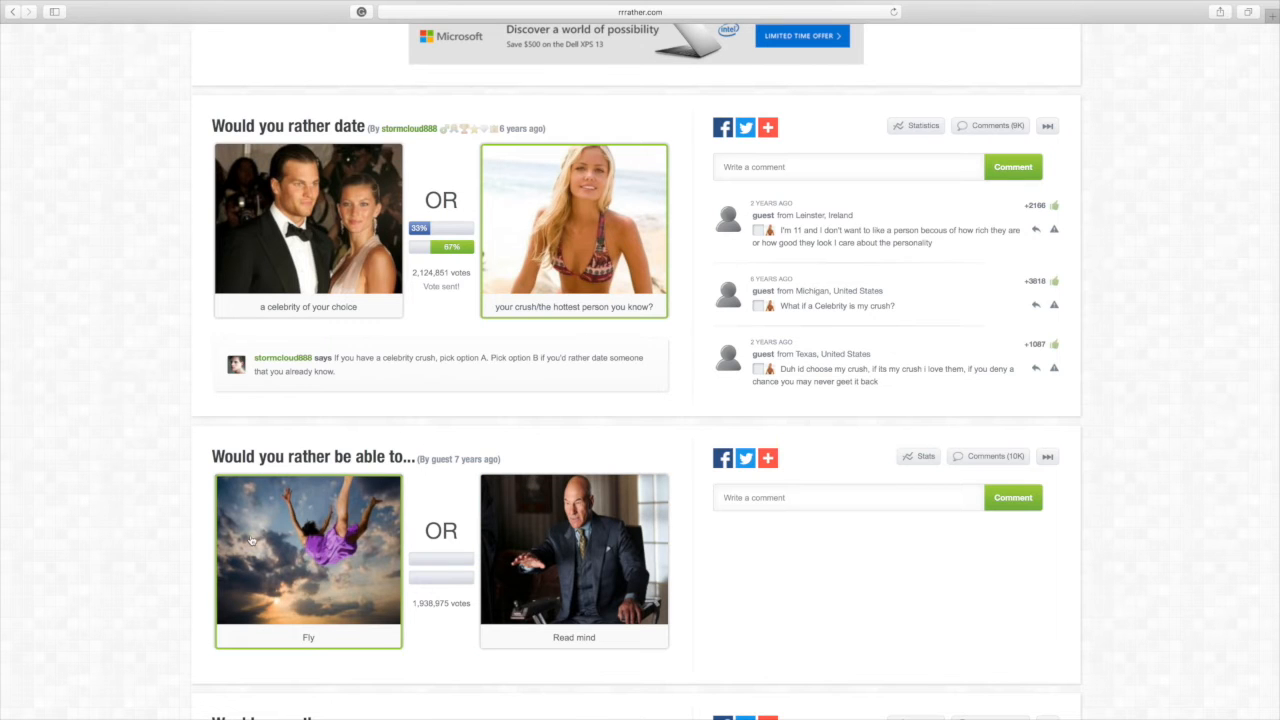
pyautogui.scroll(-3)
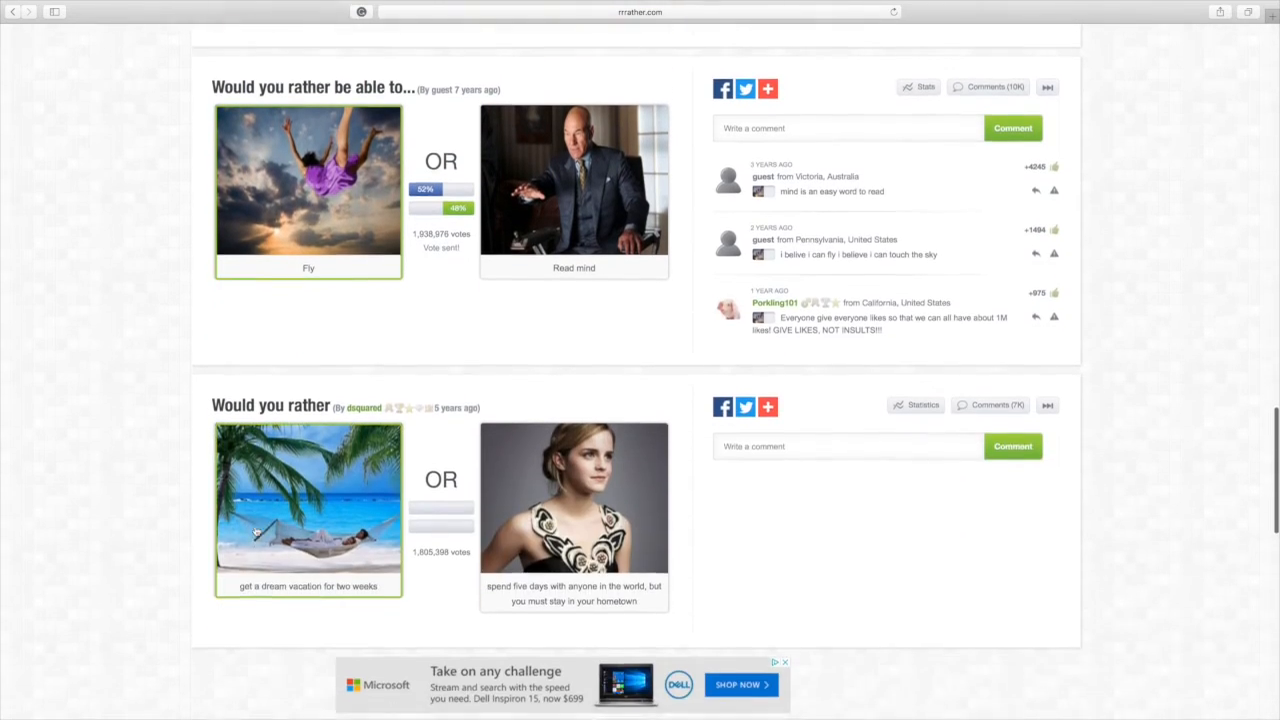
# Step: Vote for a dream vacation for two weeks over meeting anyone, revealing the results
pyautogui.scroll(-3)
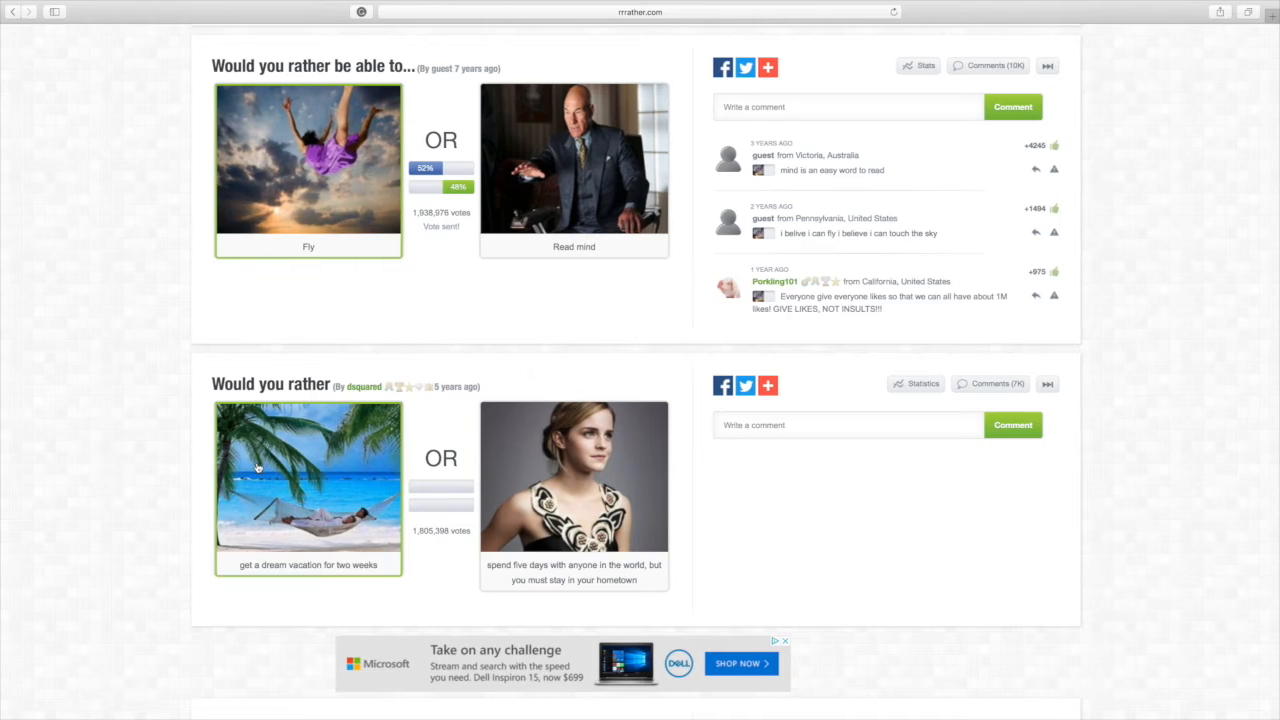
pyautogui.scroll(-3)
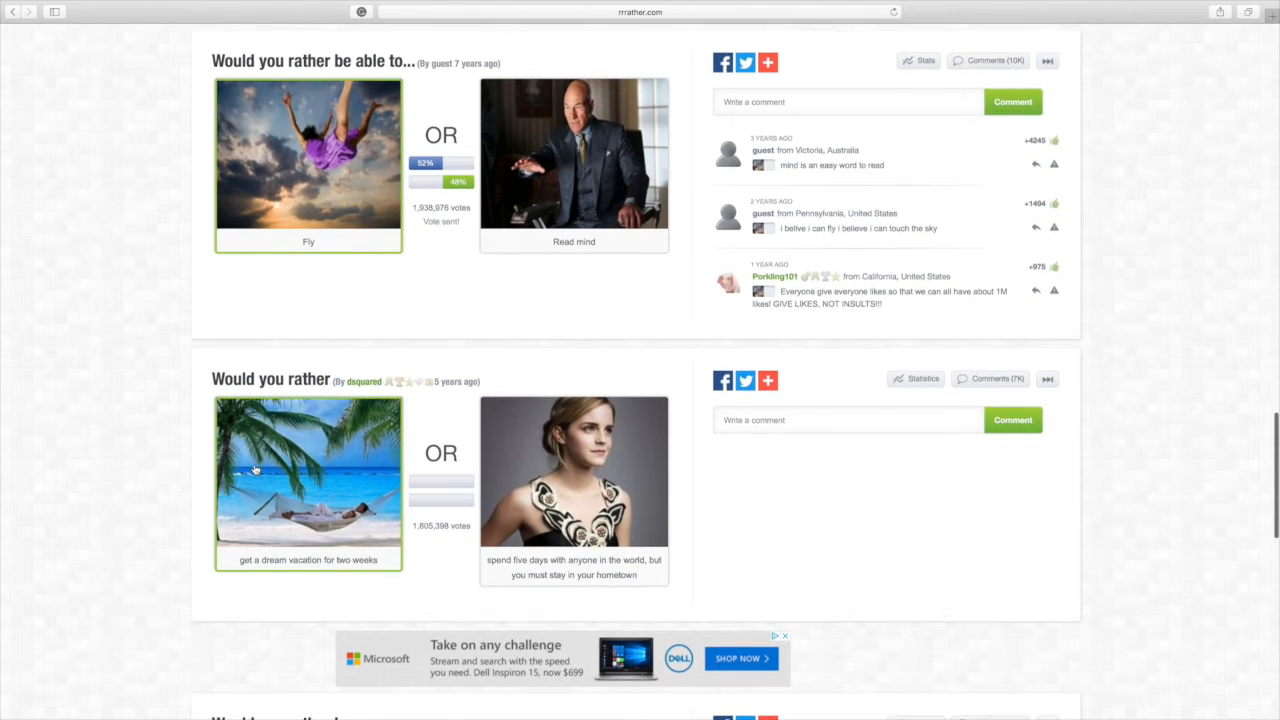
pyautogui.scroll(-3)
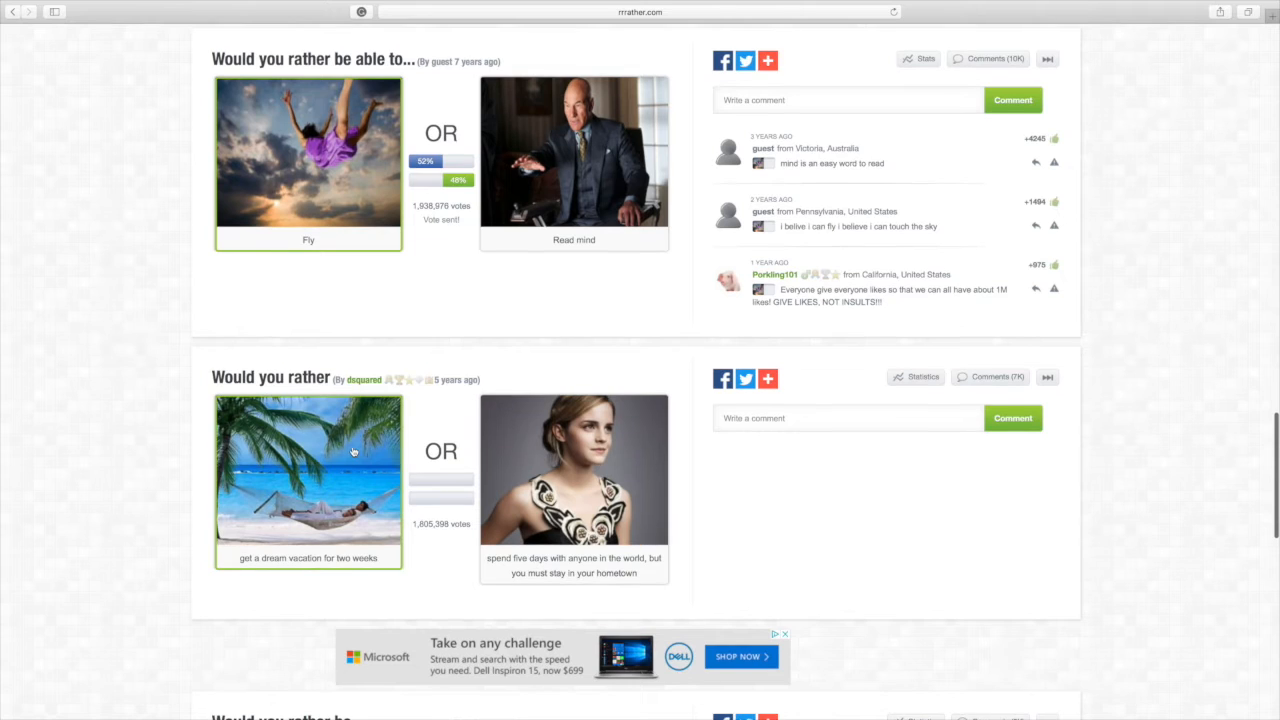
pyautogui.click(308, 476)
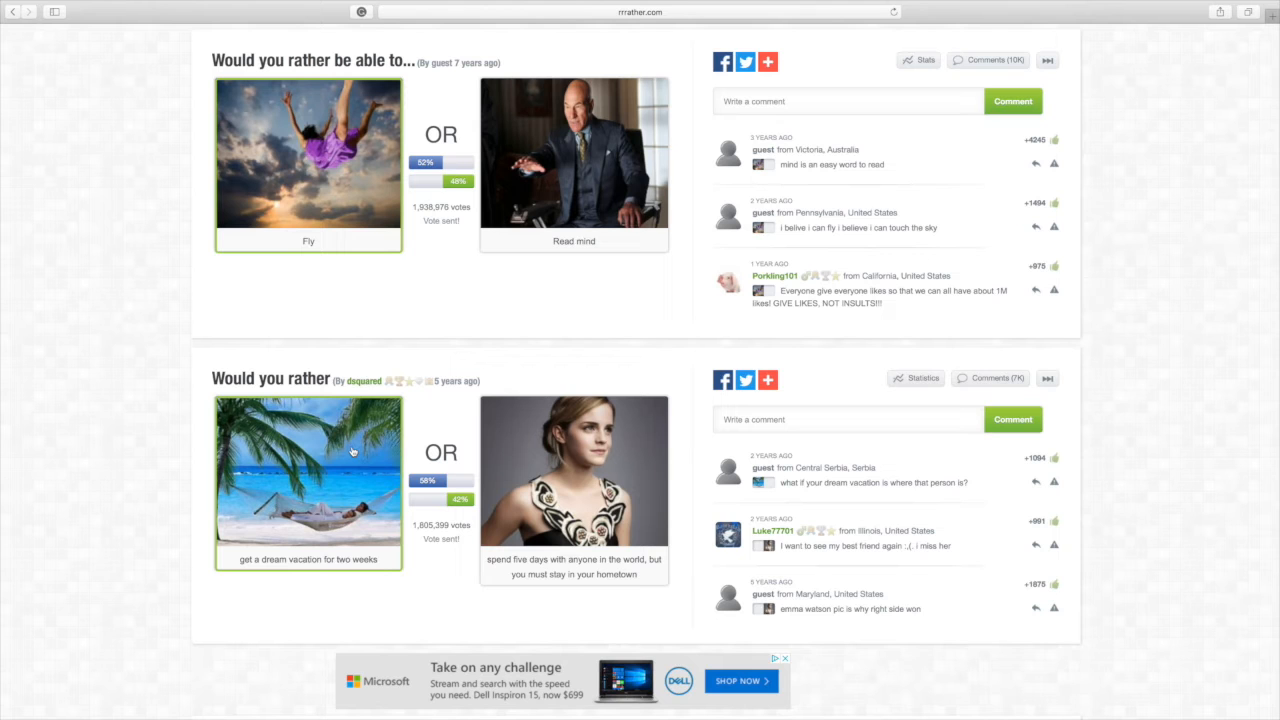
pyautogui.scroll(-3)
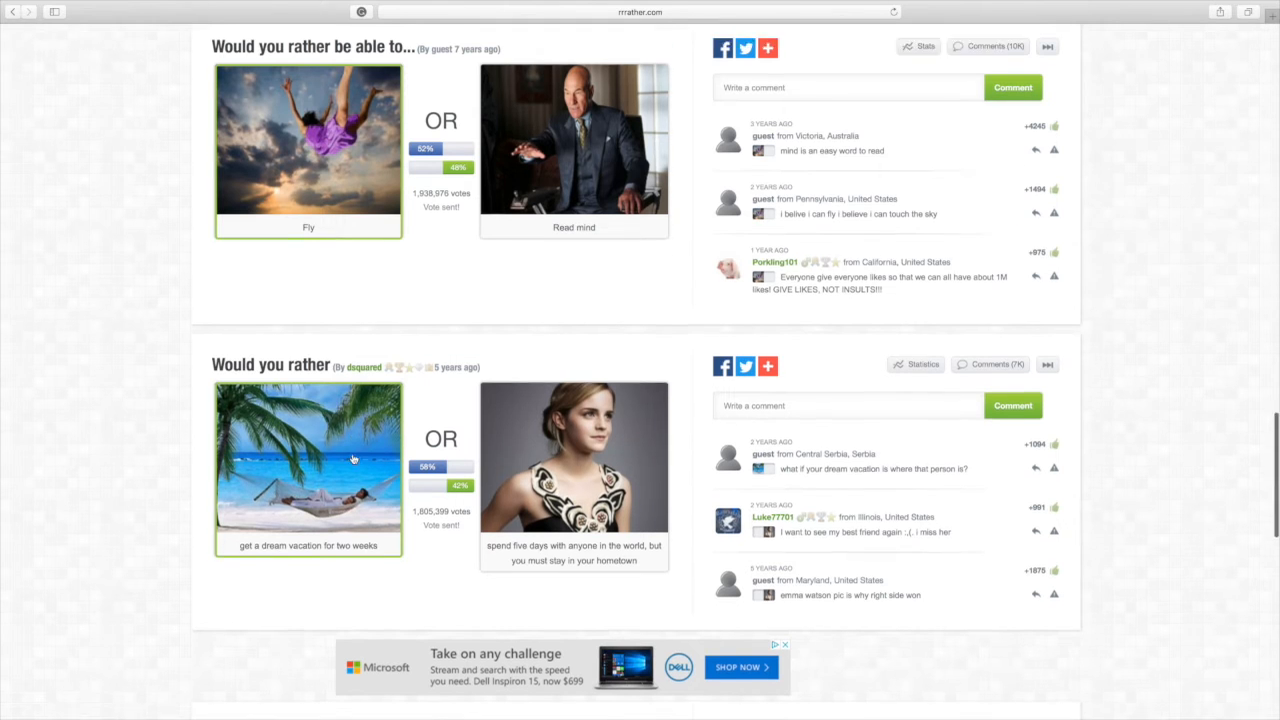
pyautogui.scroll(-3)
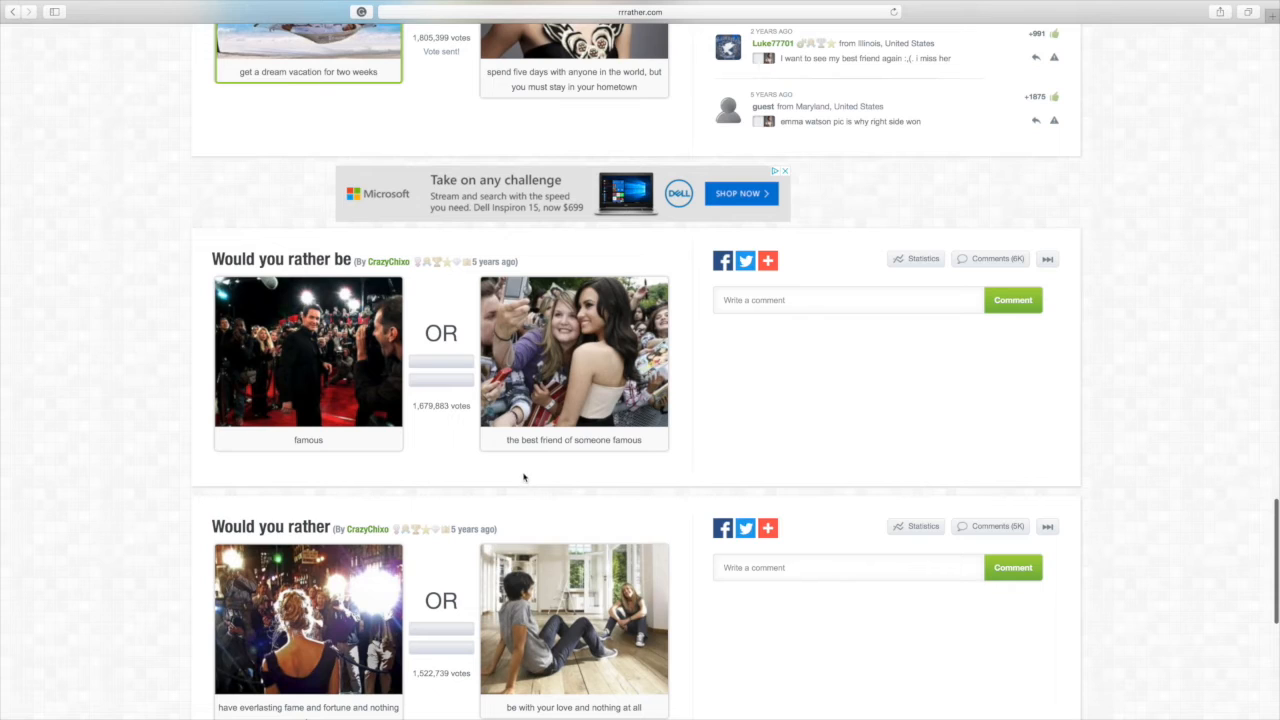
pyautogui.moveTo(524, 472)
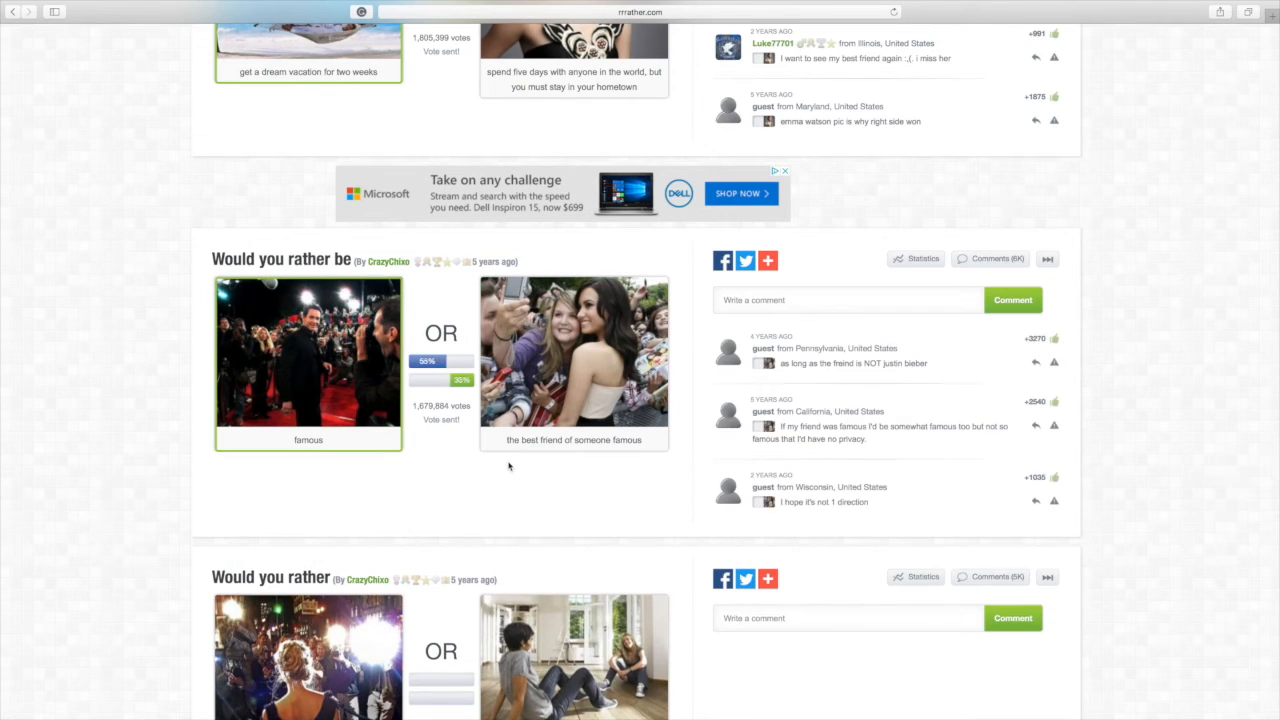
# Step: Vote for being famous rather than a famous person's best friend, revealing the results
pyautogui.click(308, 362)
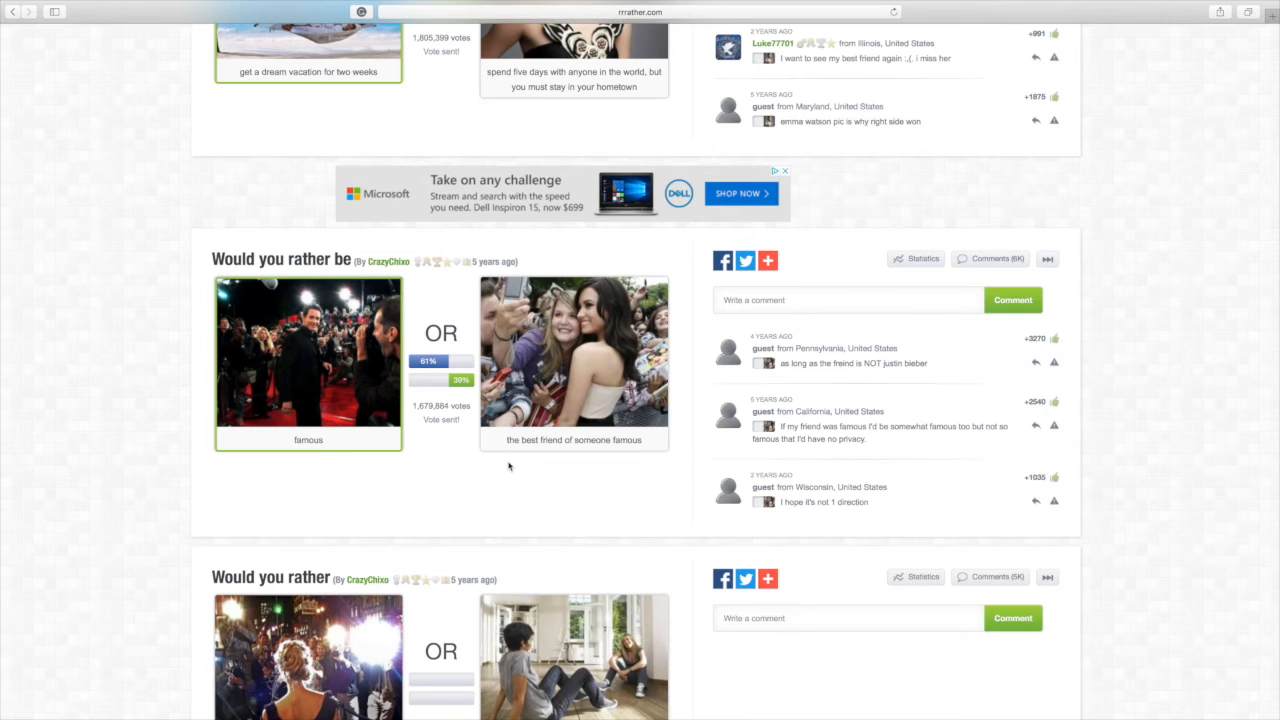
pyautogui.scroll(-3)
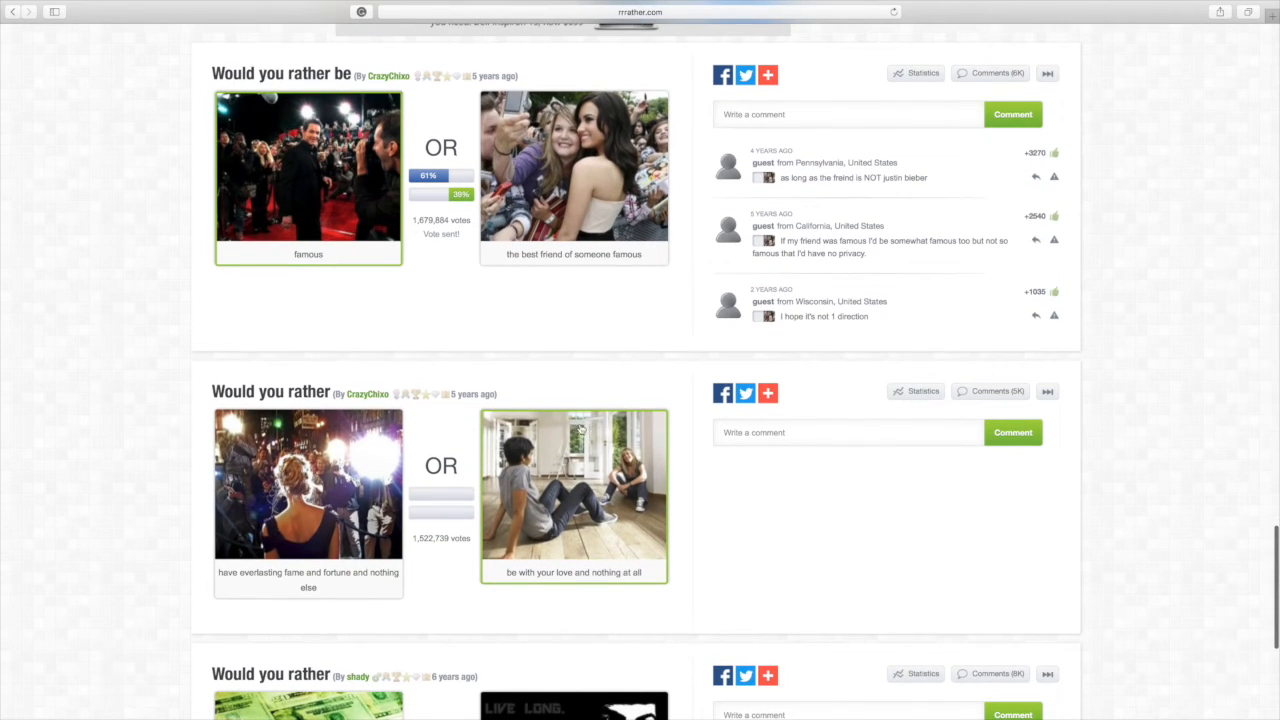
# Step: Vote 'be with your love and nothing at all' over everlasting fame, revealing the results
pyautogui.click(308, 500)
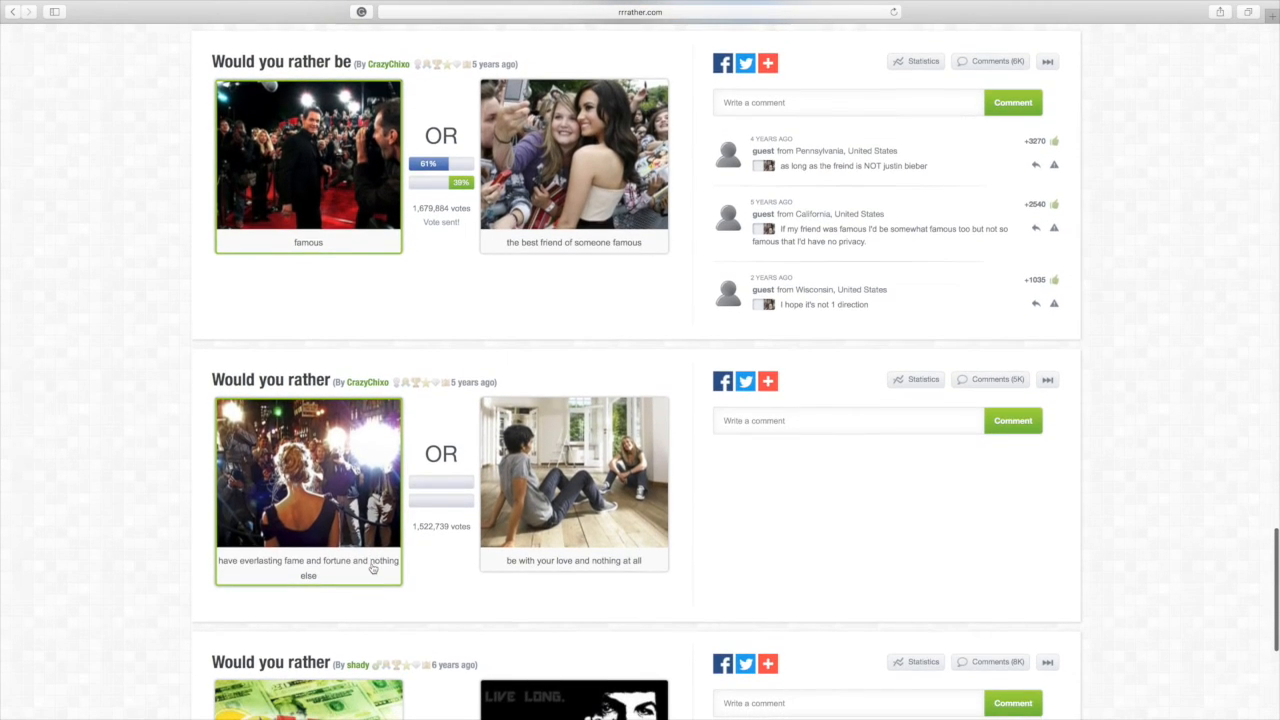
pyautogui.scroll(-3)
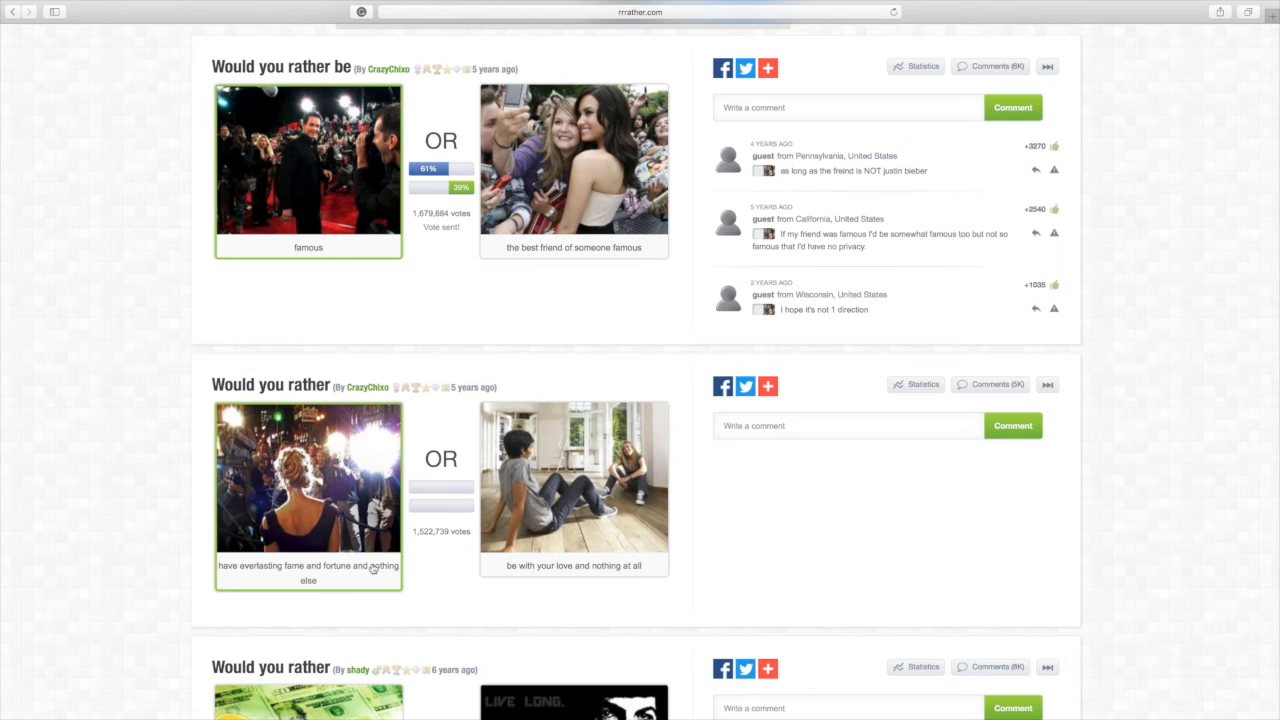
pyautogui.scroll(-3)
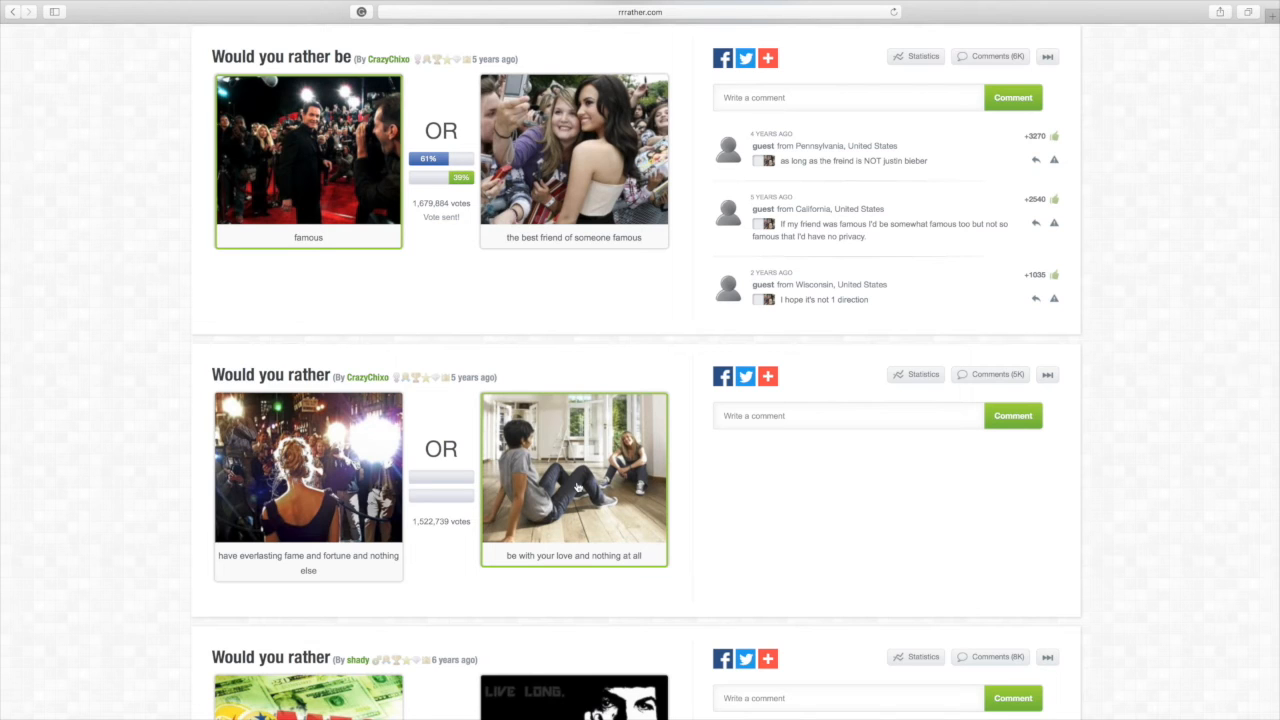
pyautogui.click(572, 470)
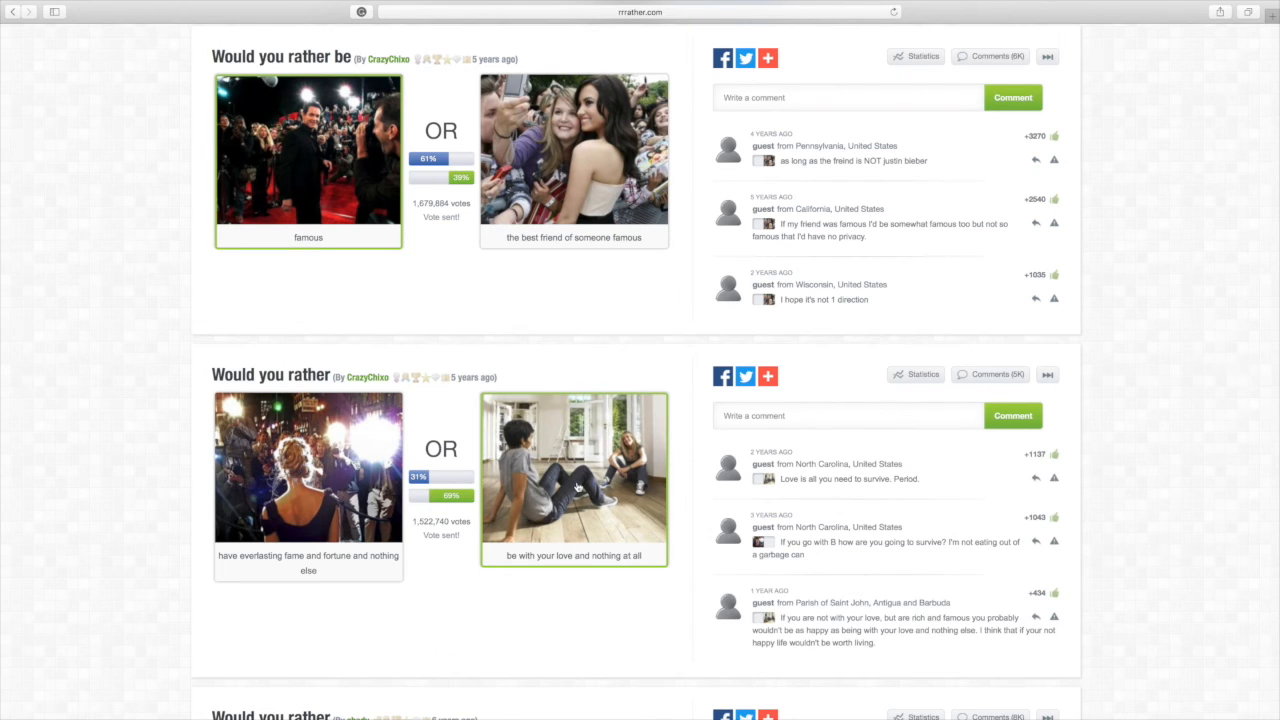
pyautogui.scroll(-3)
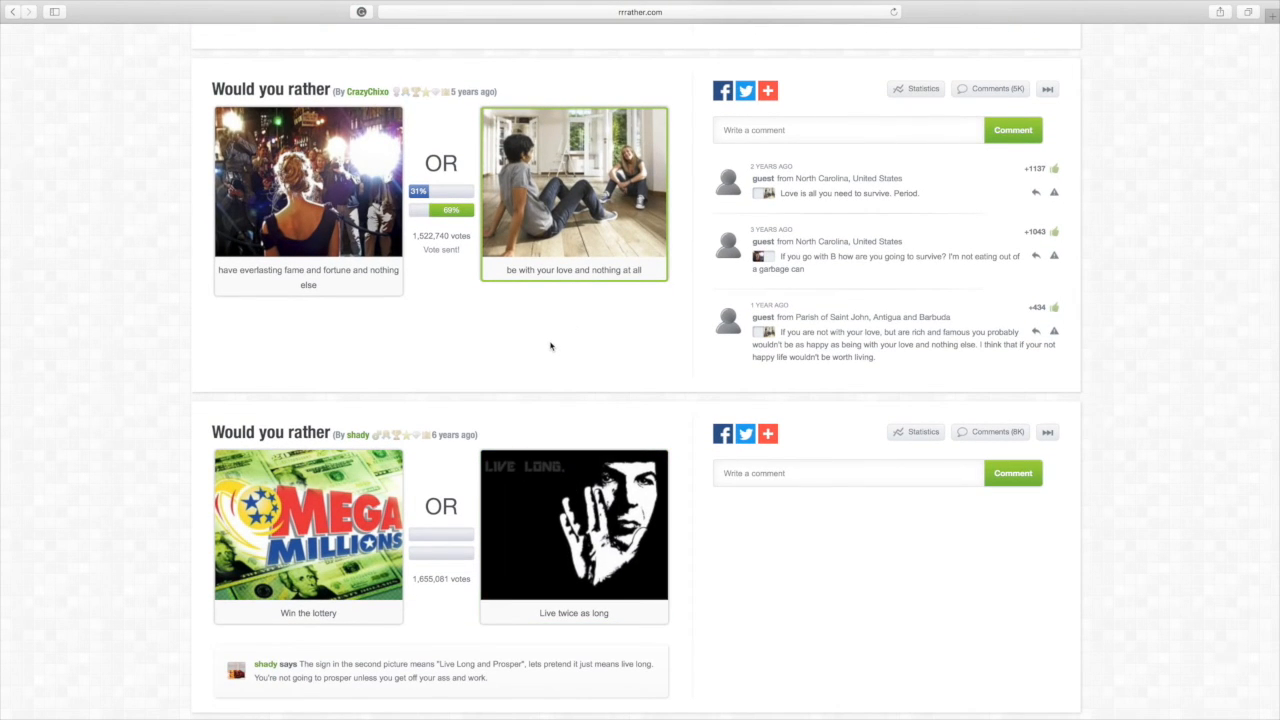
pyautogui.moveTo(364, 398)
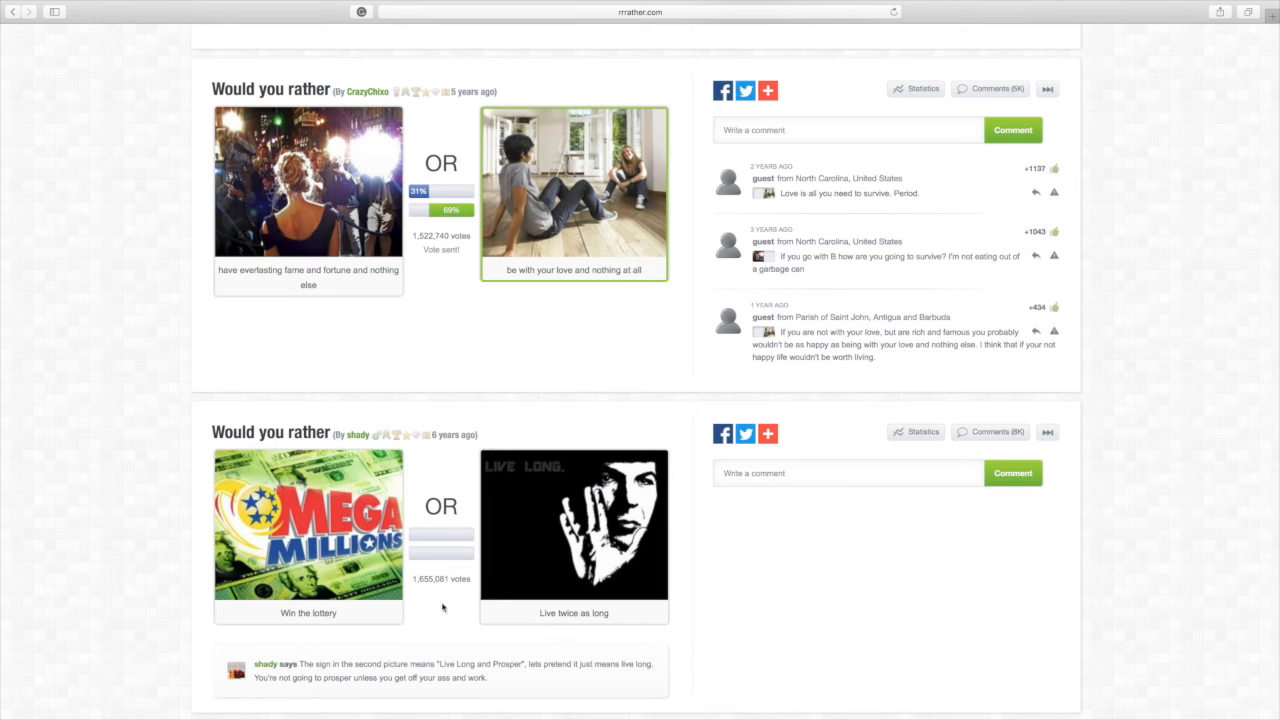
# Step: Vote 'Win the lottery' over living twice as long, then reach the page footer
pyautogui.click(308, 524)
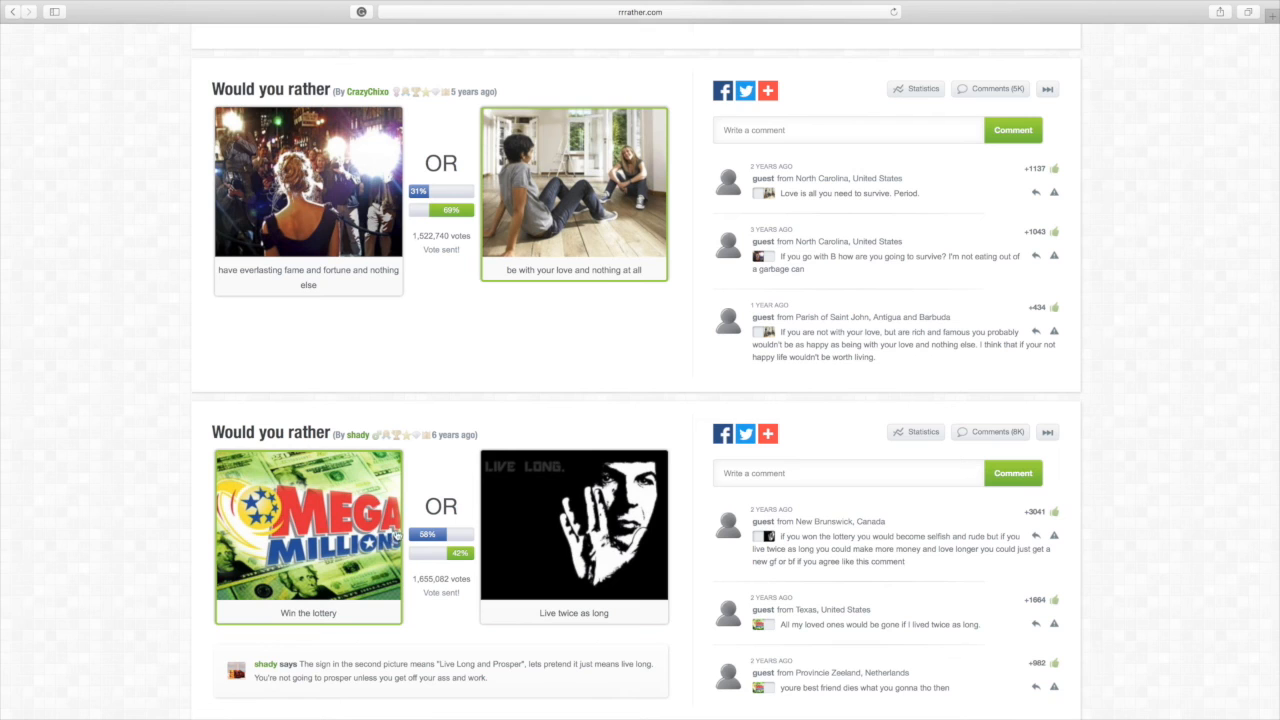
pyautogui.scroll(-3)
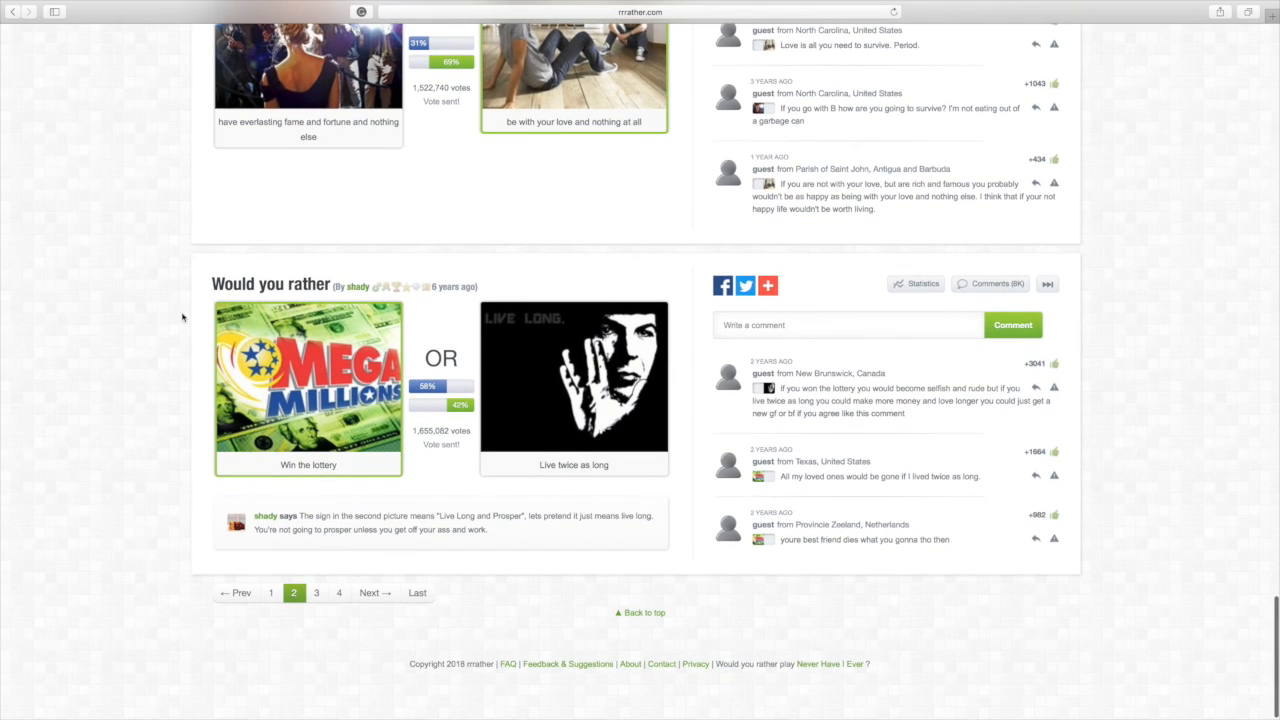